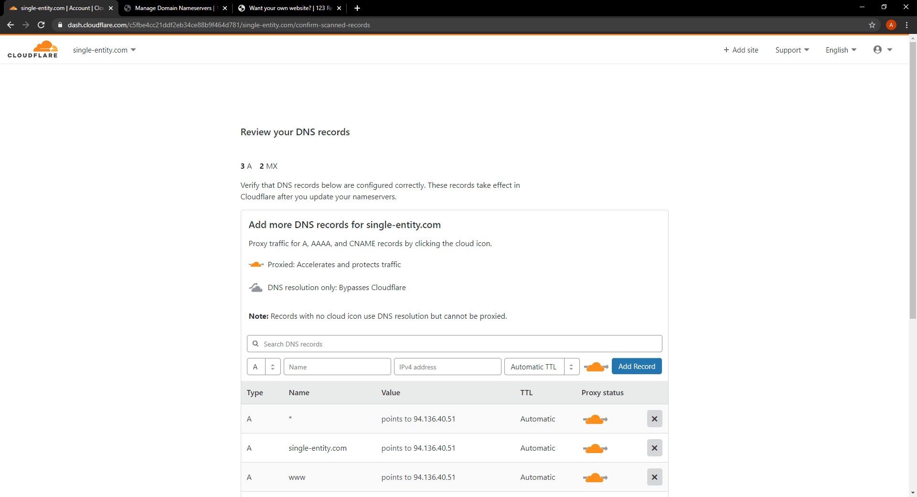
mouse_move(502, 255)
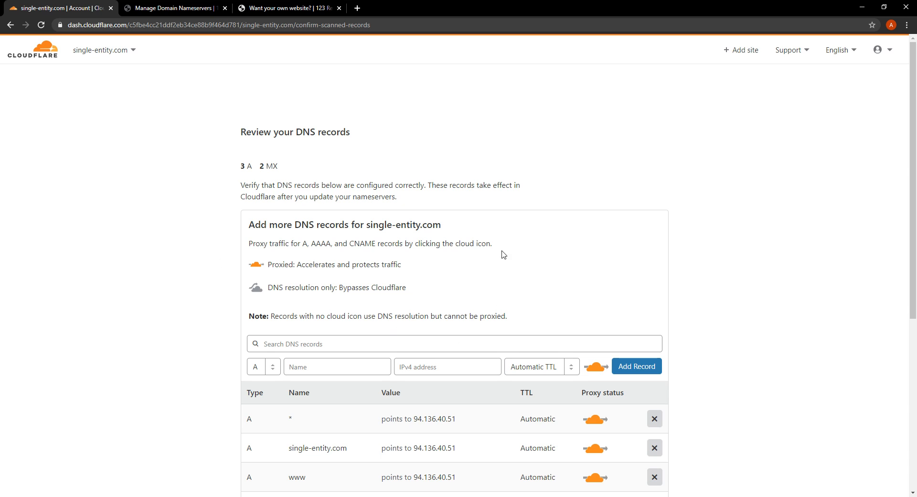
mouse_move(474, 295)
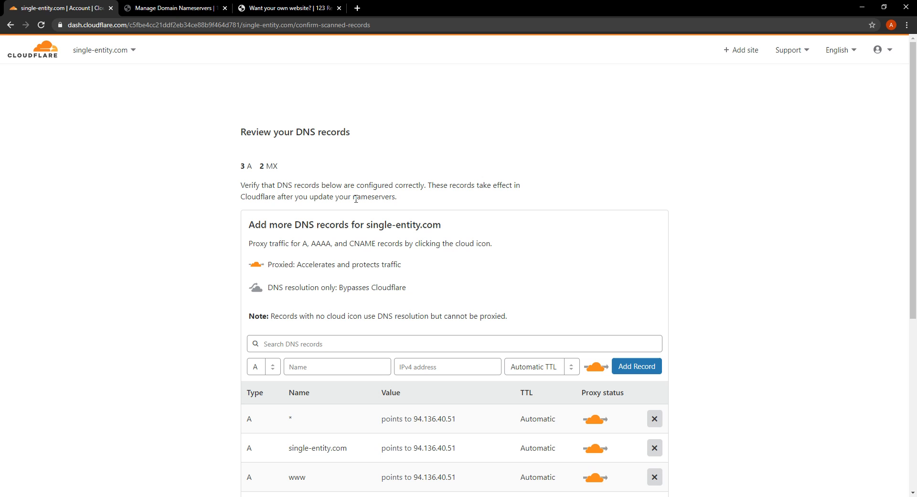
mouse_move(291, 258)
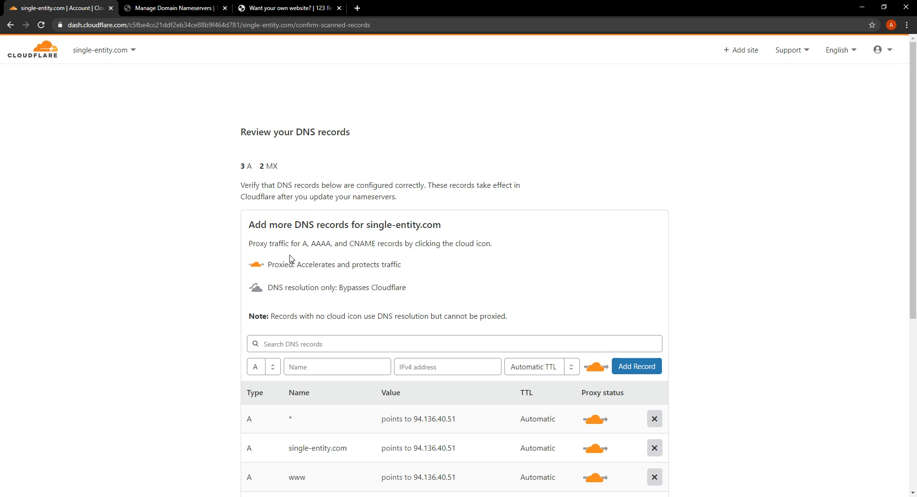
- Accept the scanned DNS records and reach Cloudflare's nameserver change instructions
scroll("down", 3)
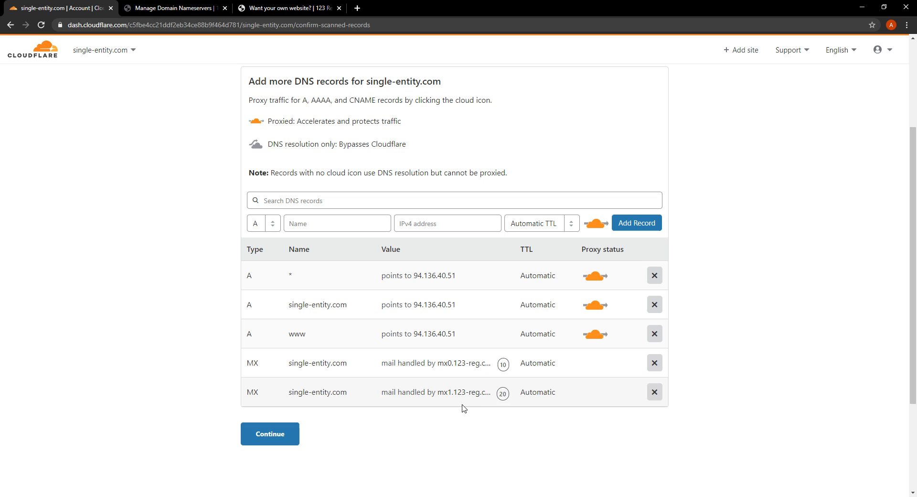
left_click(445, 275)
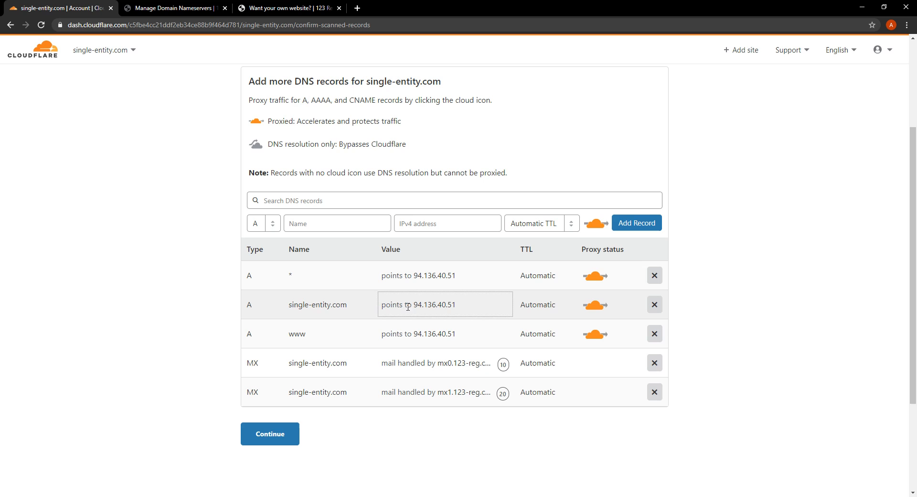
mouse_move(468, 308)
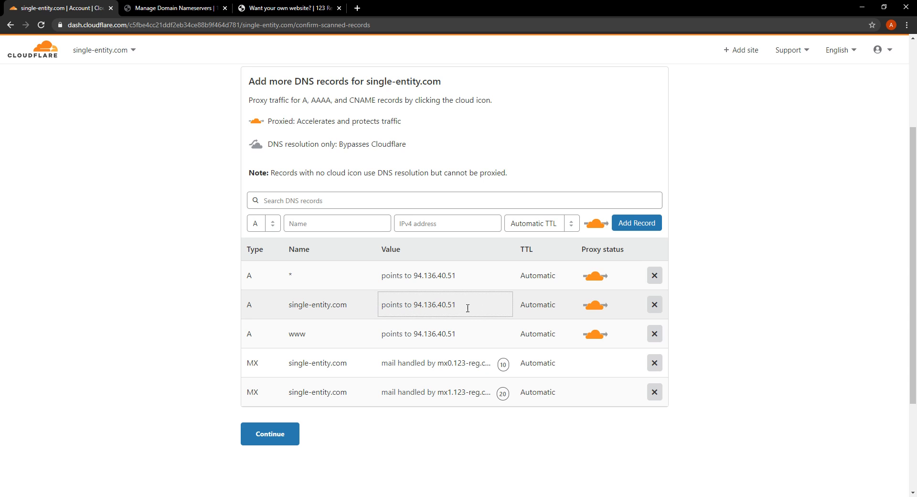
mouse_move(433, 309)
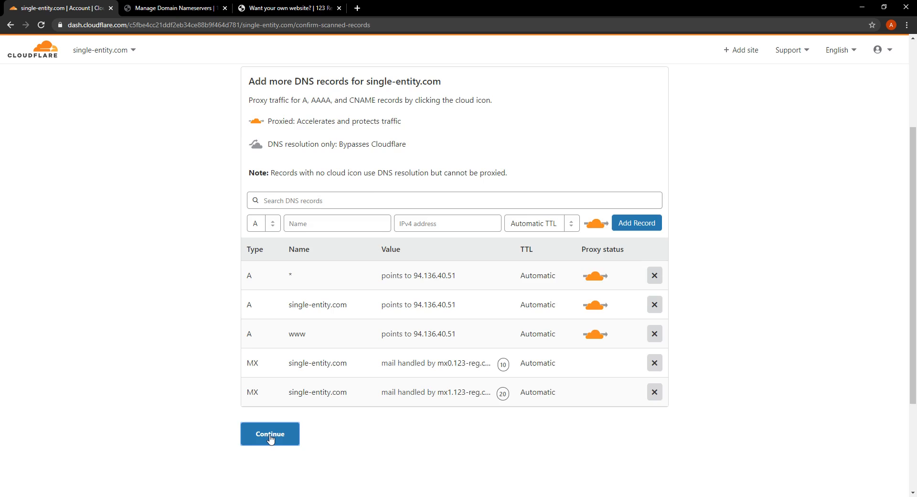
left_click(269, 434)
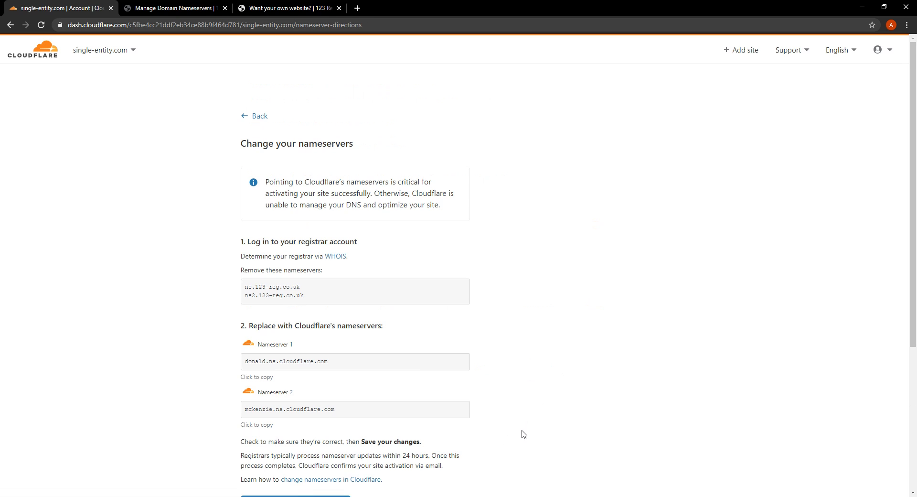
mouse_move(294, 298)
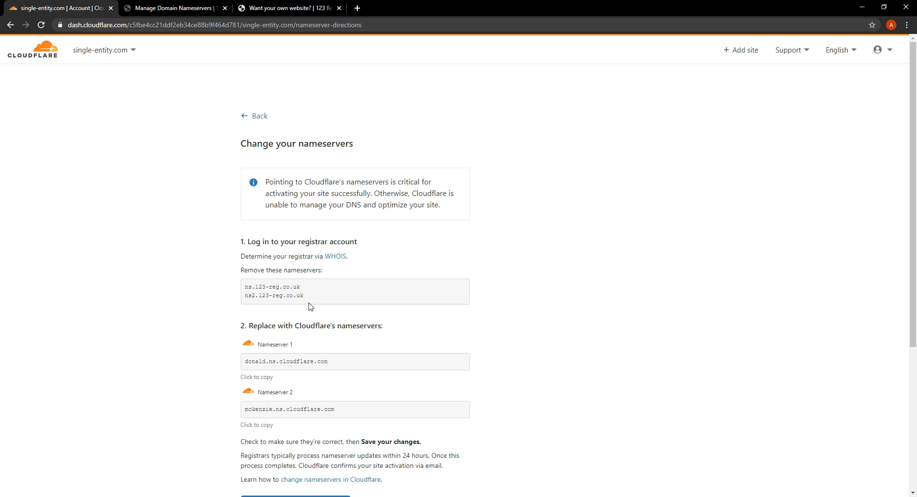
mouse_move(189, 289)
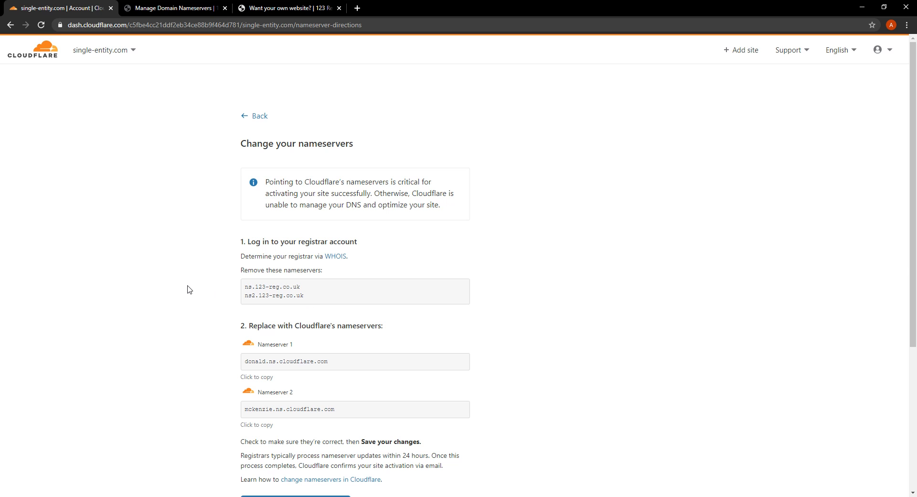
mouse_move(191, 293)
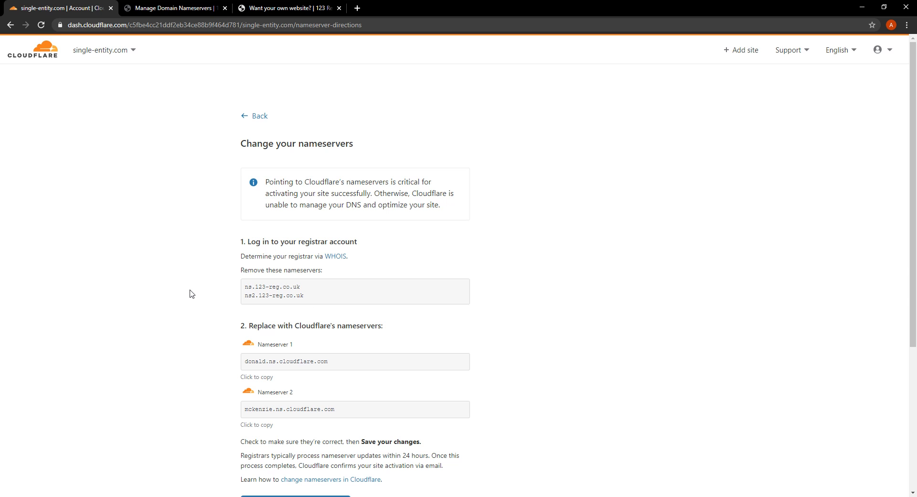
mouse_move(183, 182)
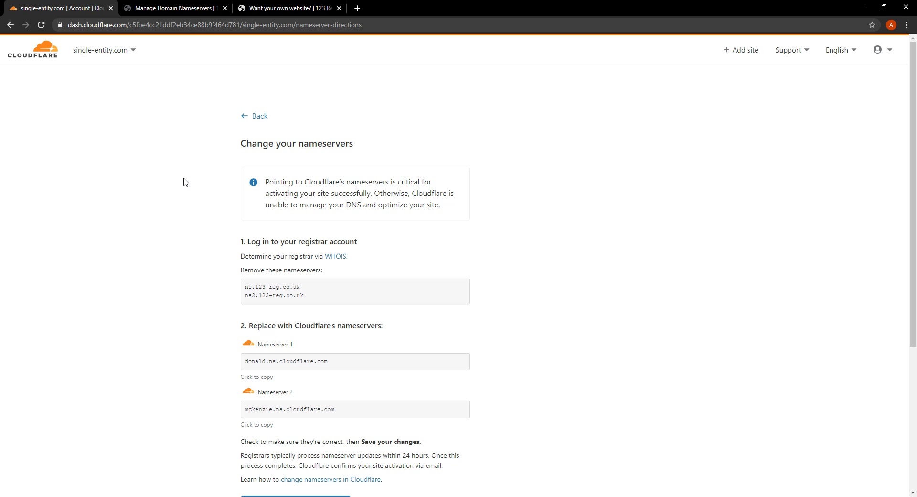
mouse_move(208, 274)
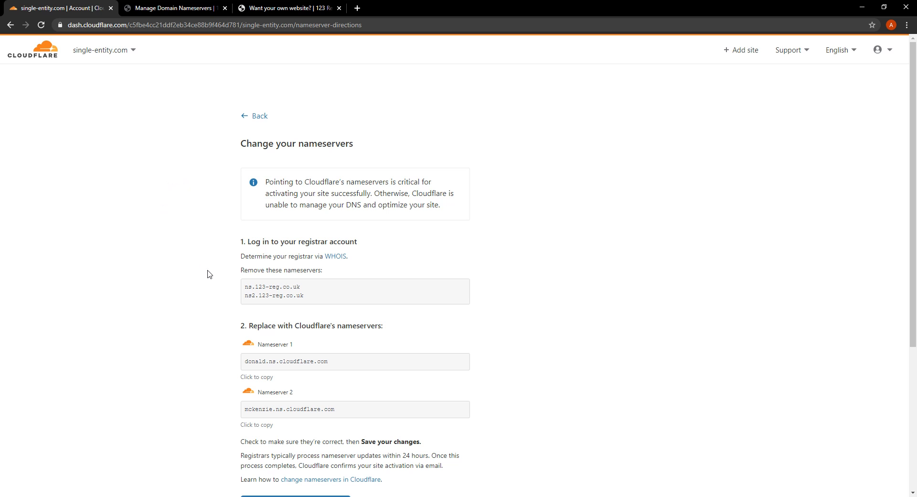
mouse_move(152, 305)
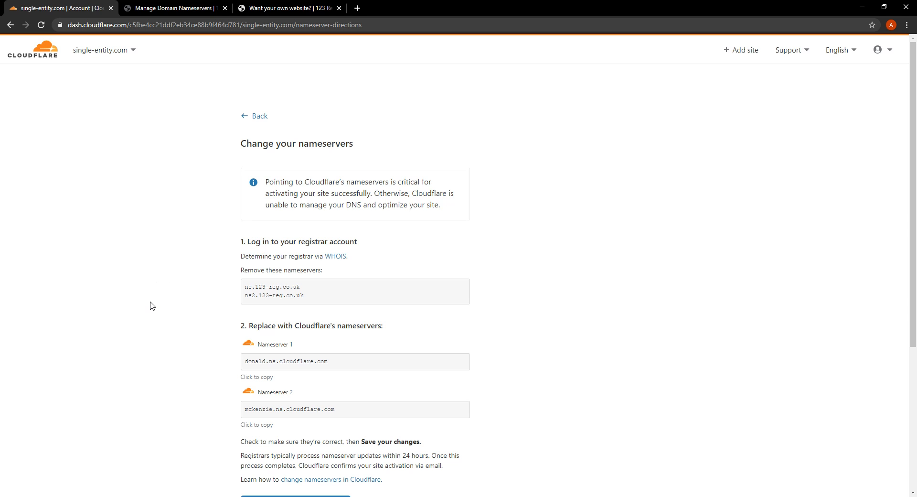
mouse_move(155, 346)
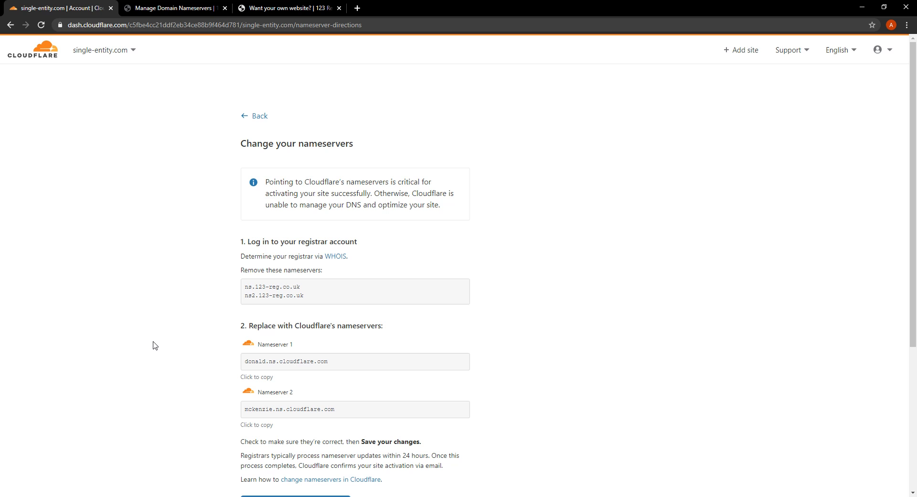
mouse_move(200, 320)
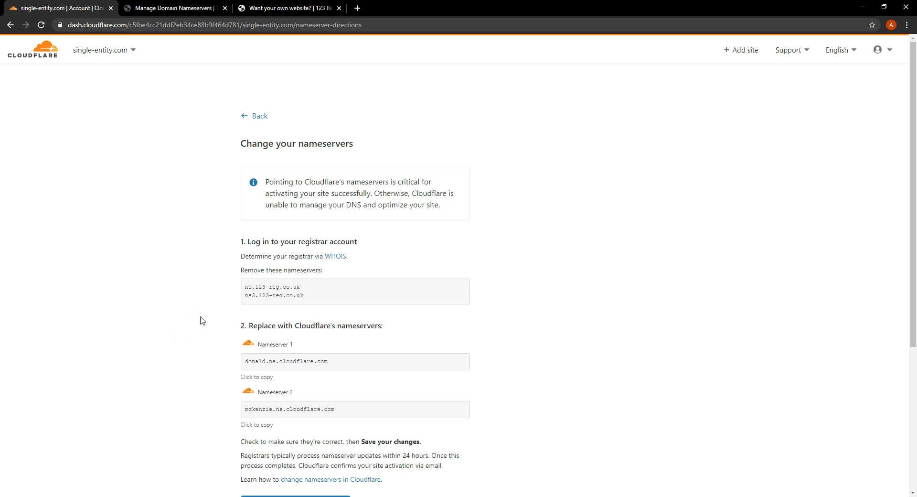
mouse_move(210, 330)
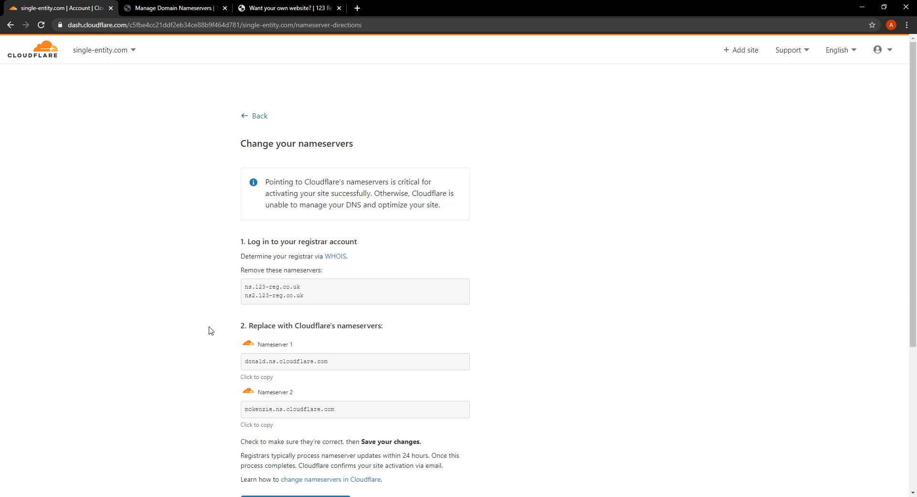
mouse_move(158, 67)
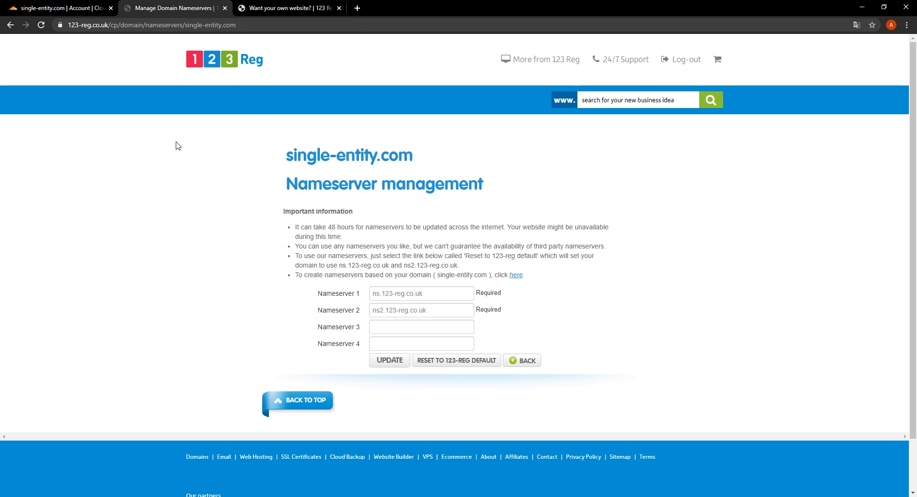
mouse_move(430, 177)
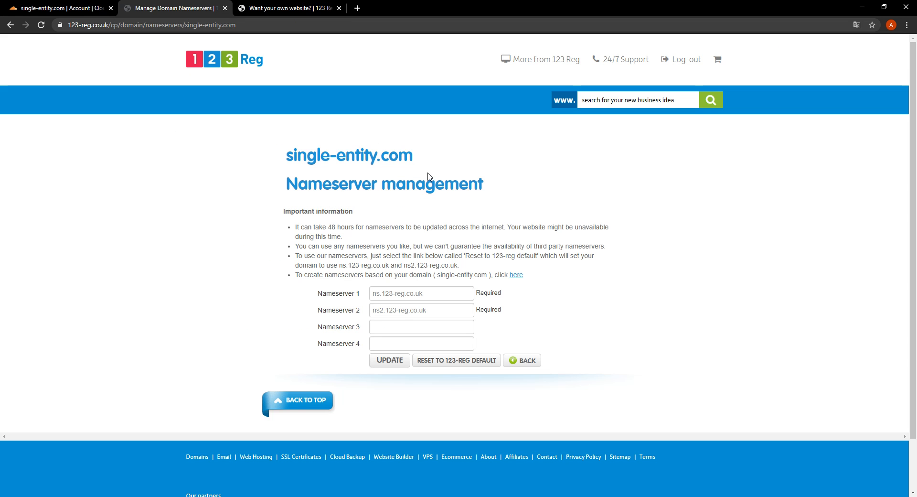
mouse_move(282, 189)
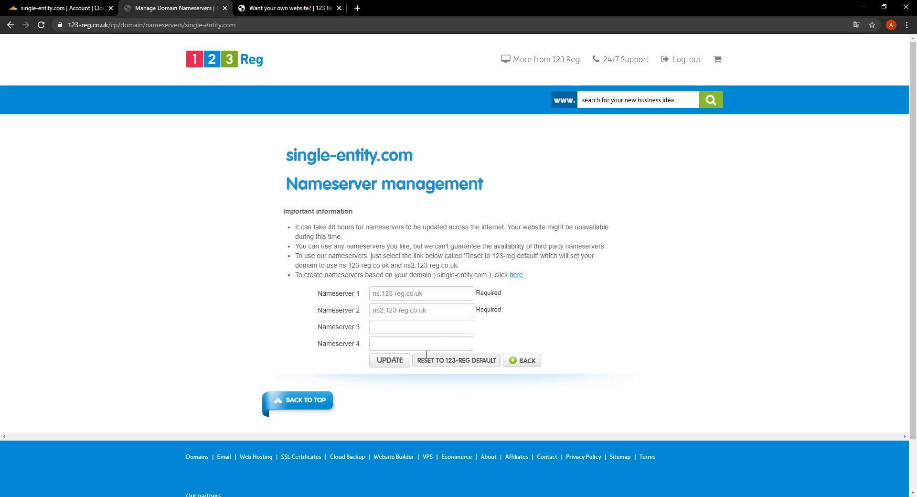
mouse_move(398, 310)
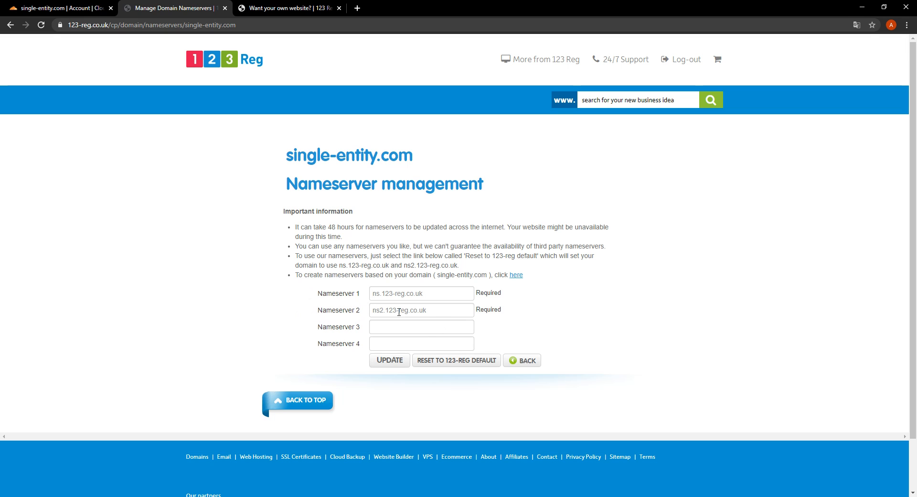
mouse_move(415, 352)
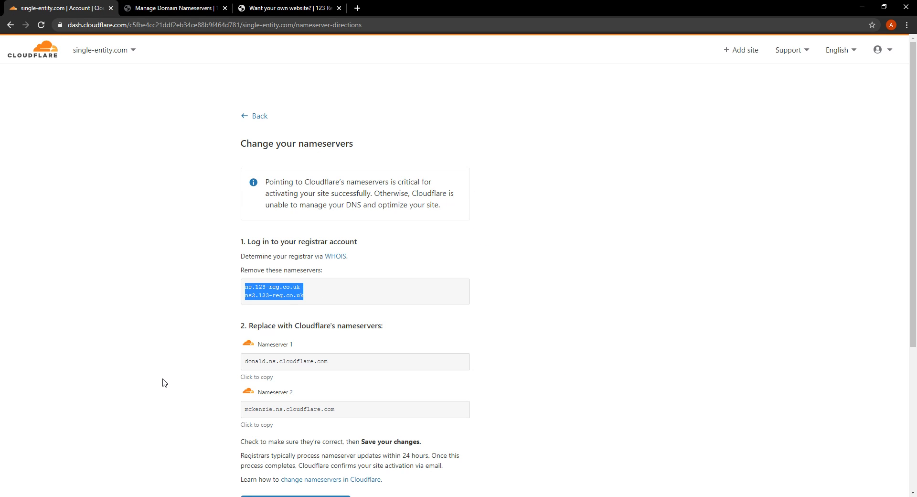
mouse_move(336, 301)
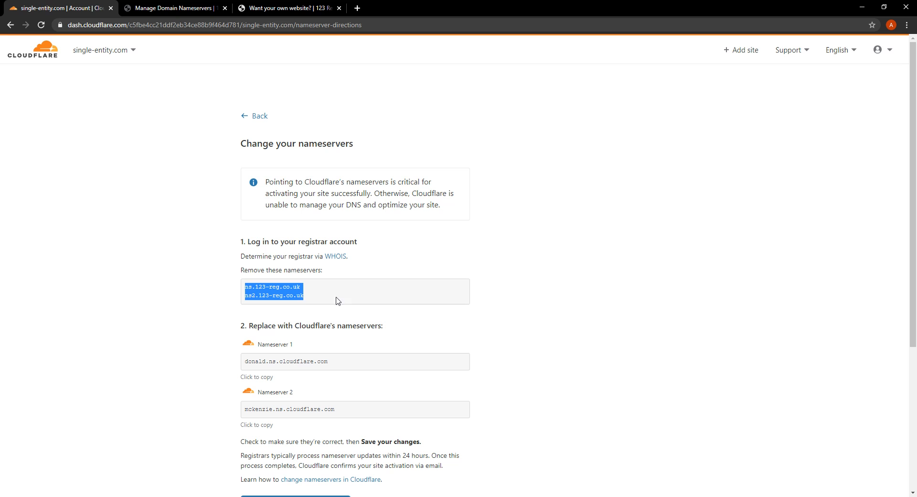
- Set single-entity.com's 123 Reg nameservers to Cloudflare's donald and mckenzie servers and save
left_click(173, 8)
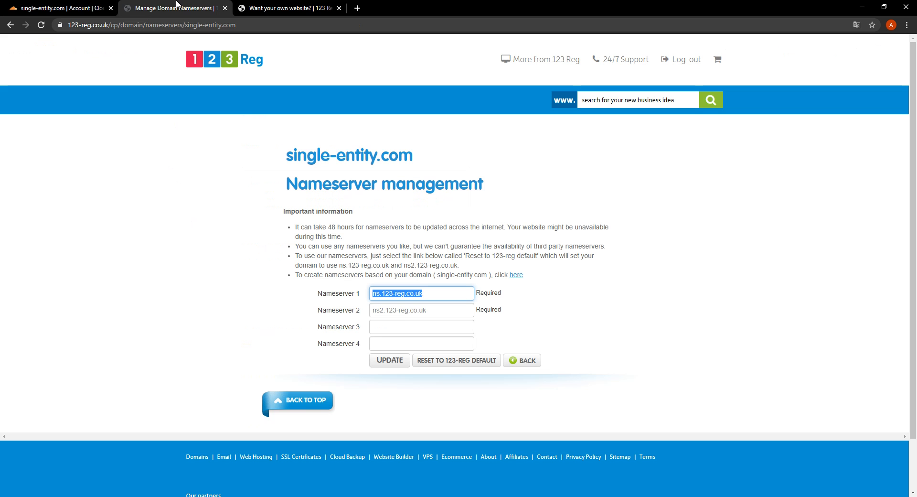
left_click(416, 294)
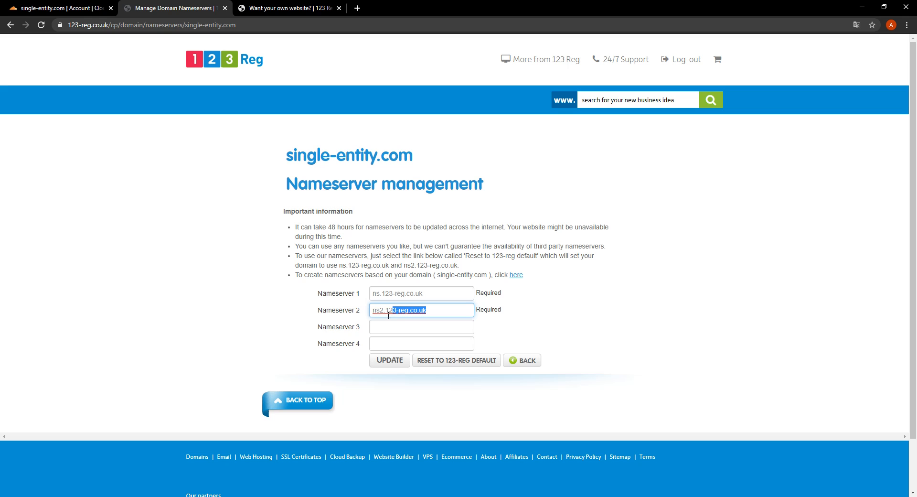
left_click(56, 8)
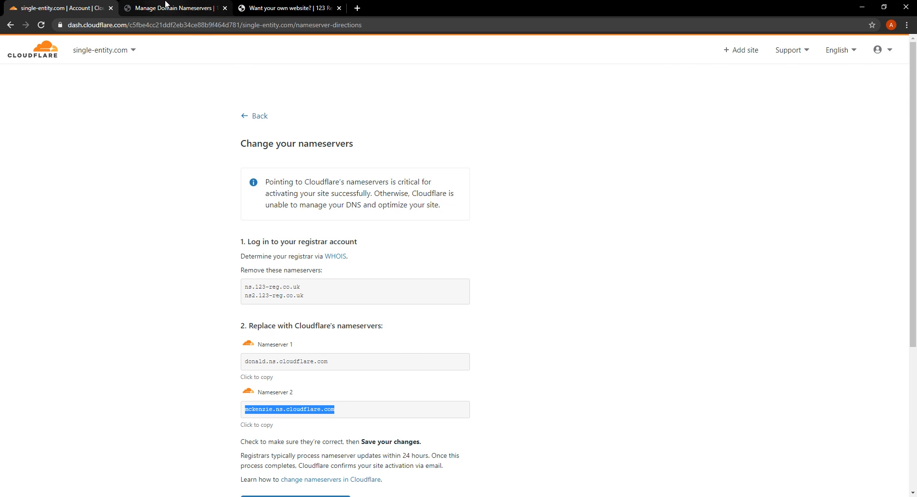
left_click(169, 8)
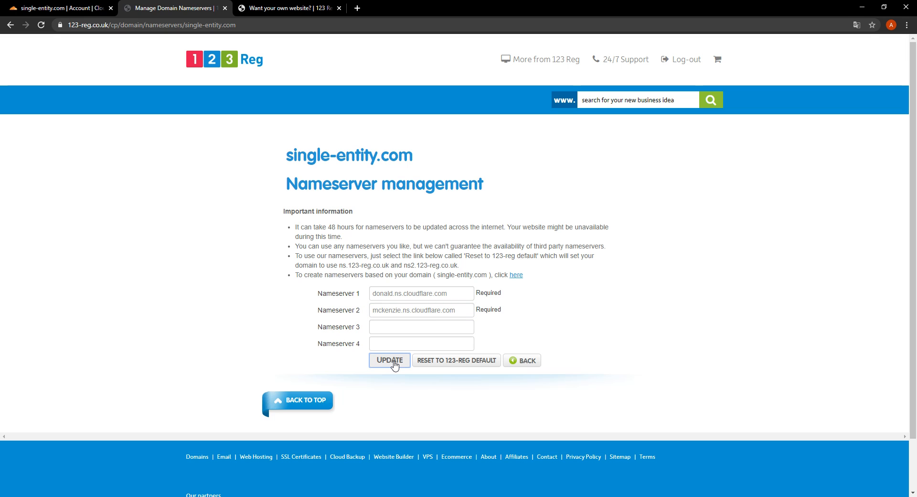
left_click(389, 360)
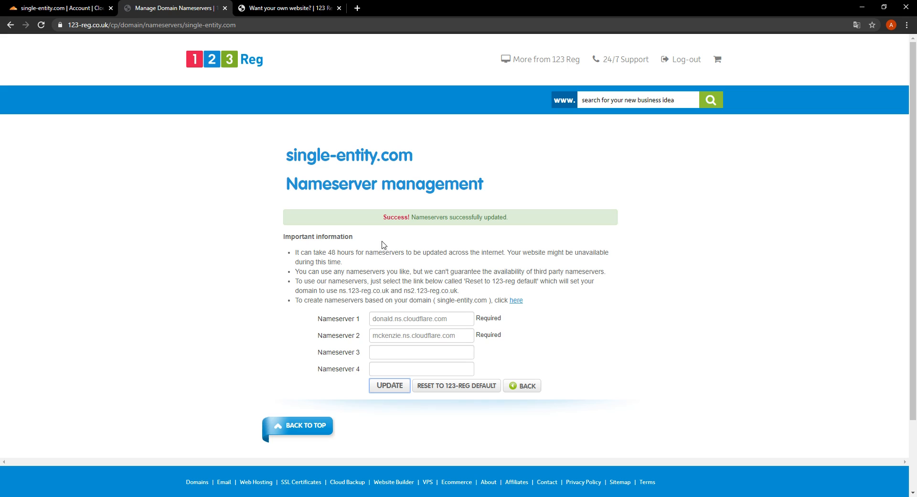
mouse_move(541, 219)
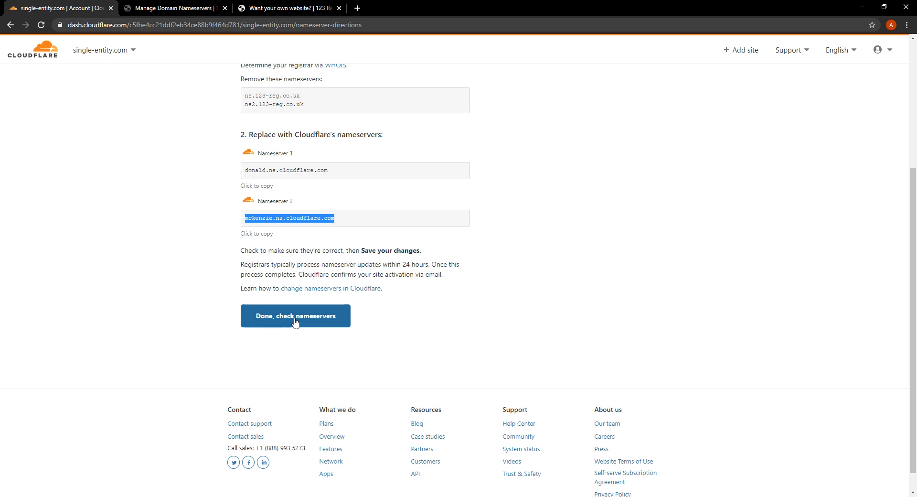
left_click(295, 316)
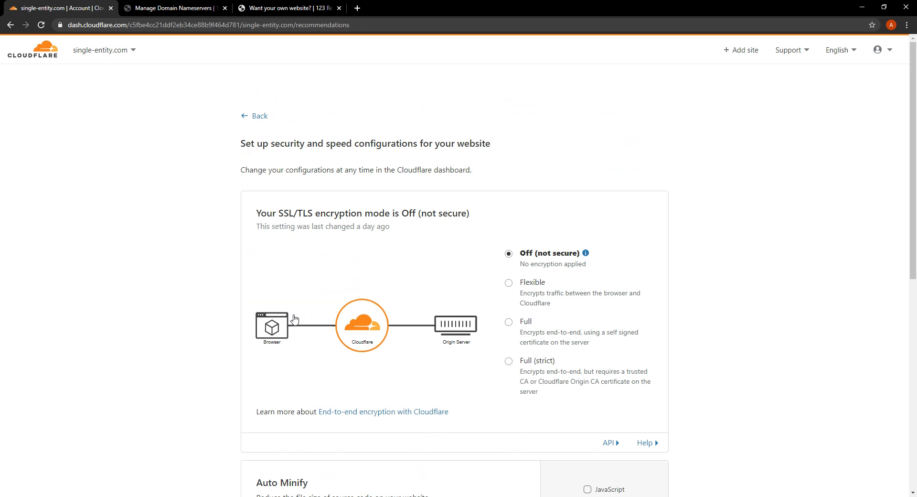
mouse_move(477, 280)
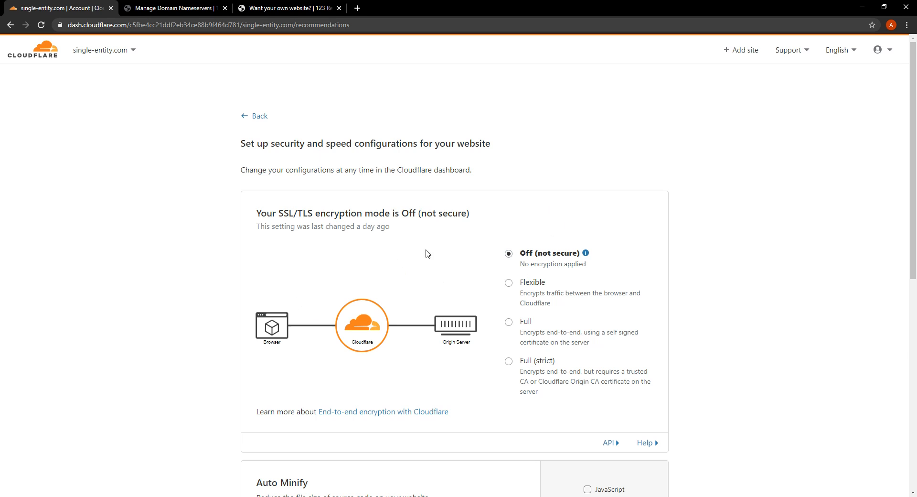
mouse_move(534, 303)
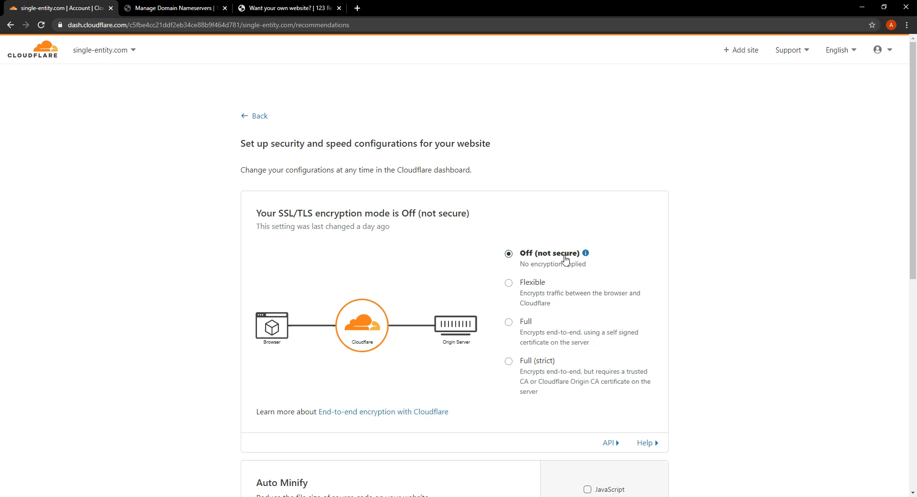
mouse_move(544, 291)
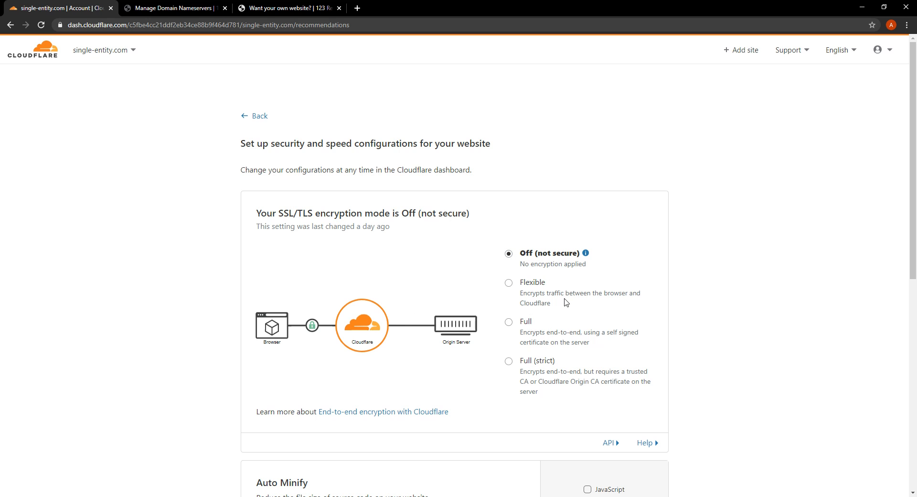
mouse_move(534, 287)
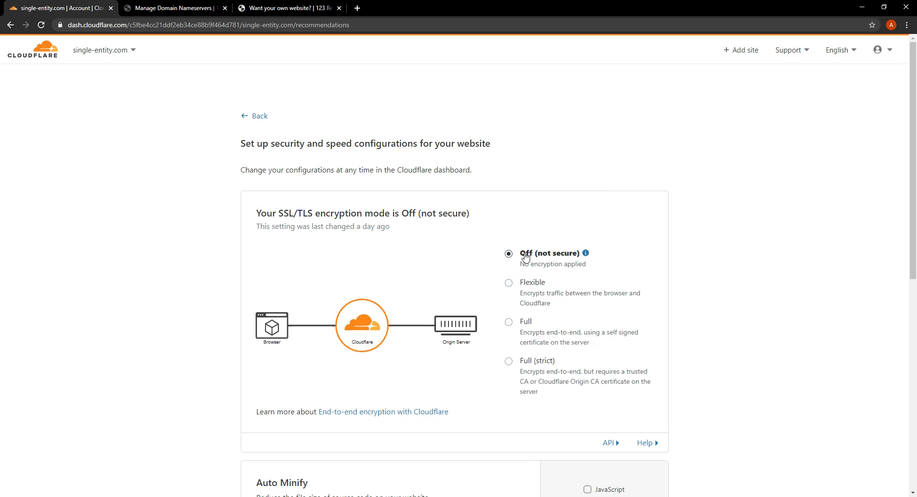
scroll("down", 3)
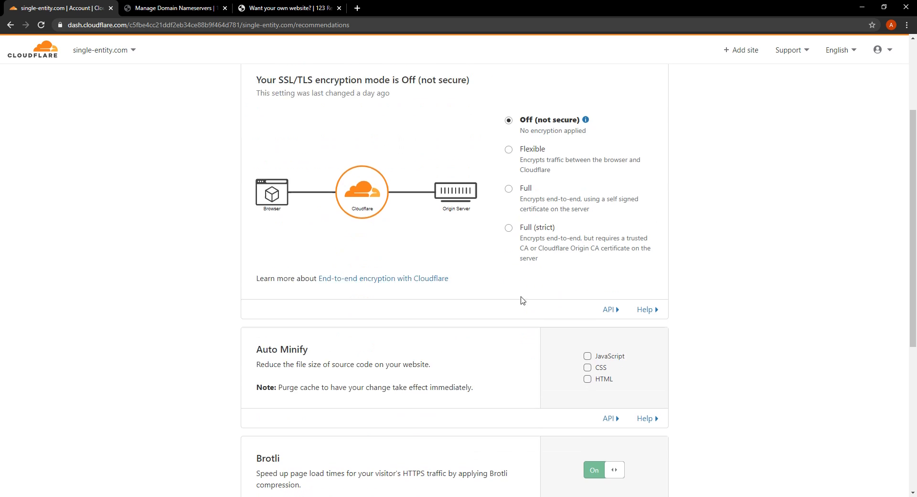
scroll("down", 3)
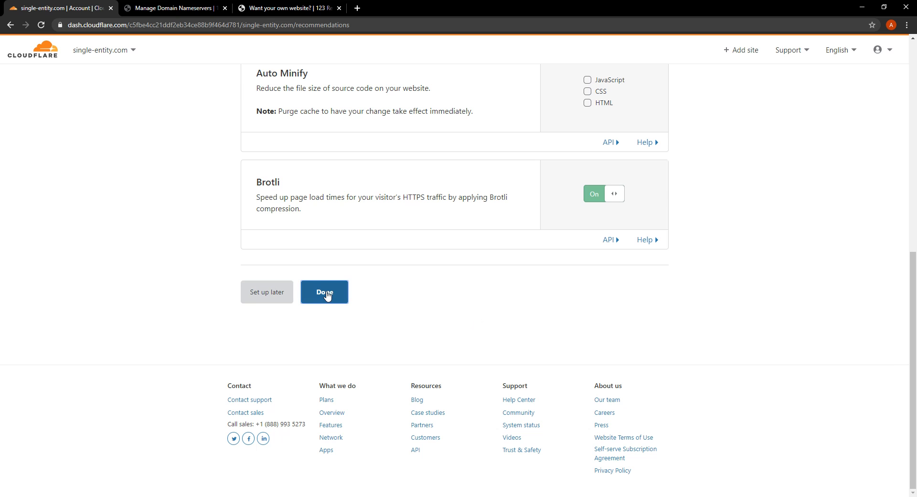
- Finish the recommended settings and request an immediate nameserver re-check for single-entity.com
left_click(324, 292)
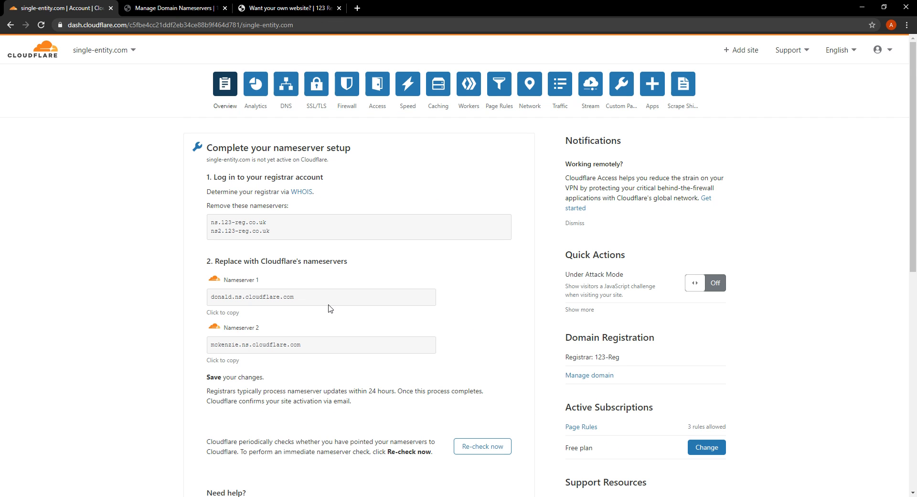
mouse_move(283, 234)
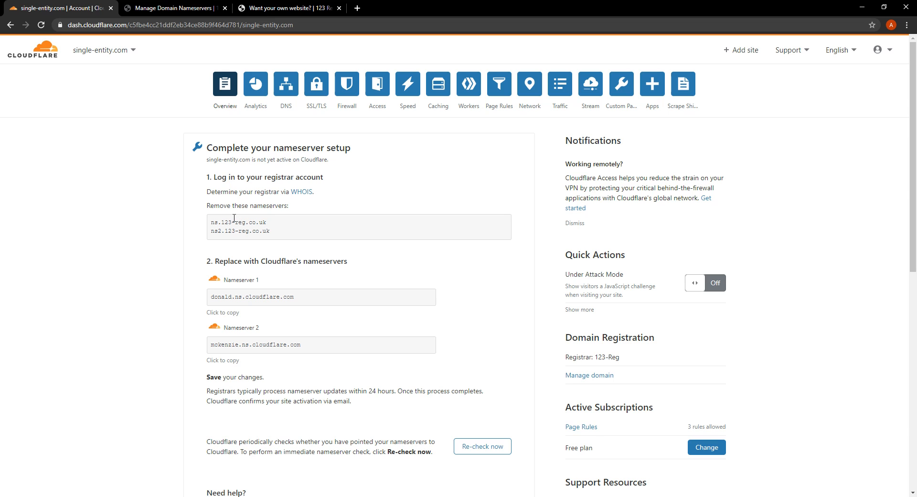
mouse_move(478, 367)
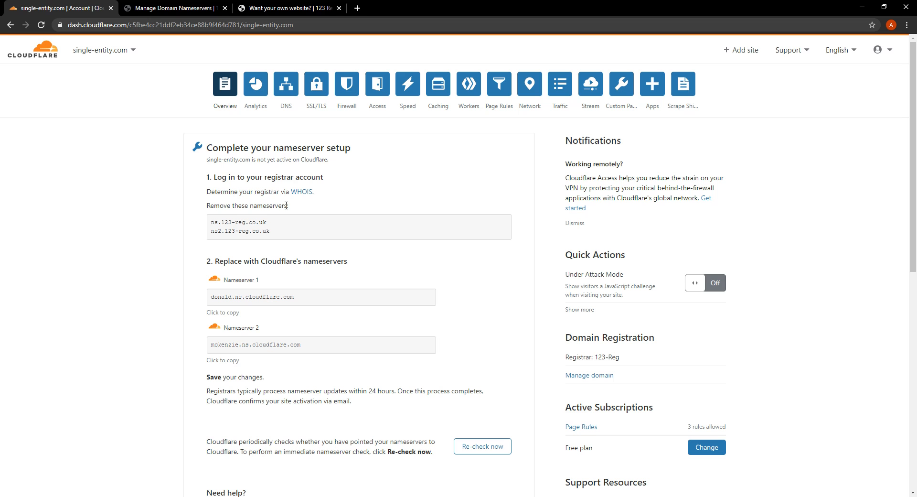
mouse_move(482, 446)
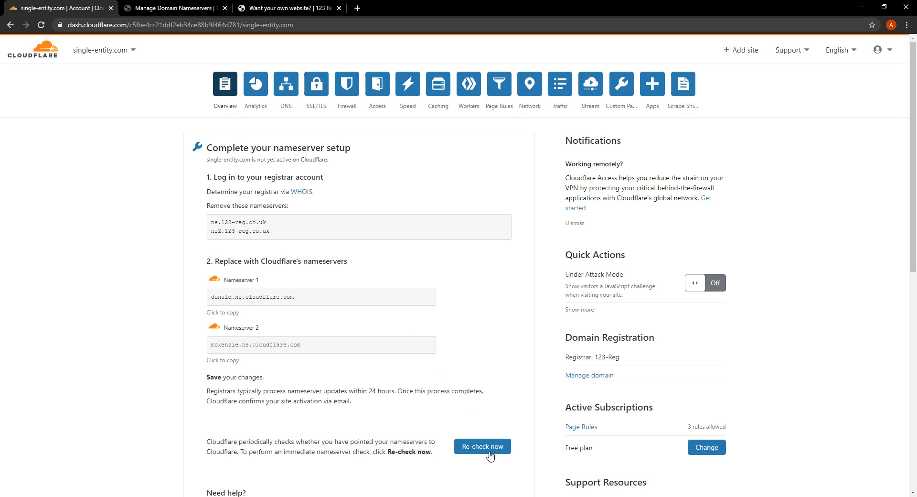
left_click(286, 84)
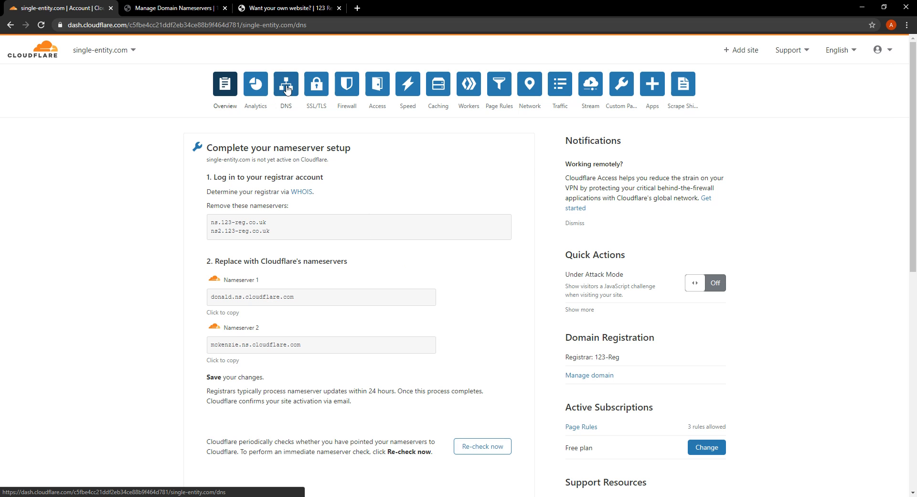
- Open Cloudflare's DNS management page for single-entity.com
left_click(287, 84)
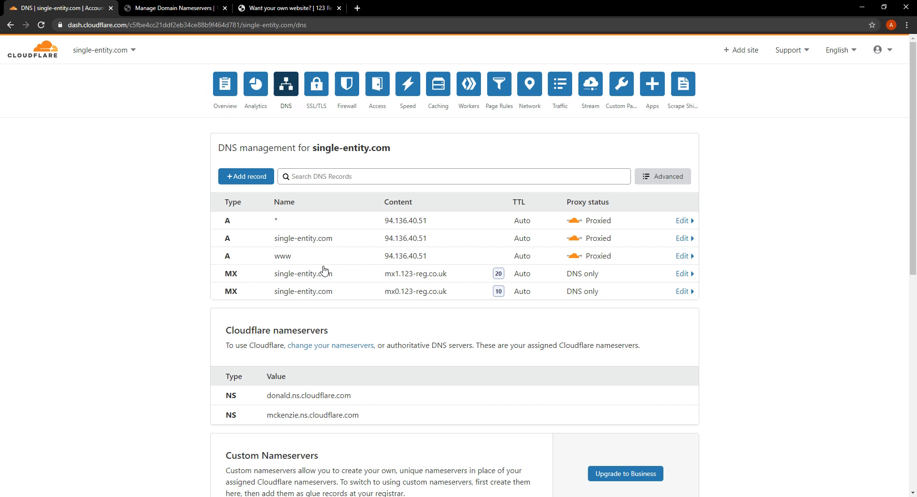
mouse_move(268, 252)
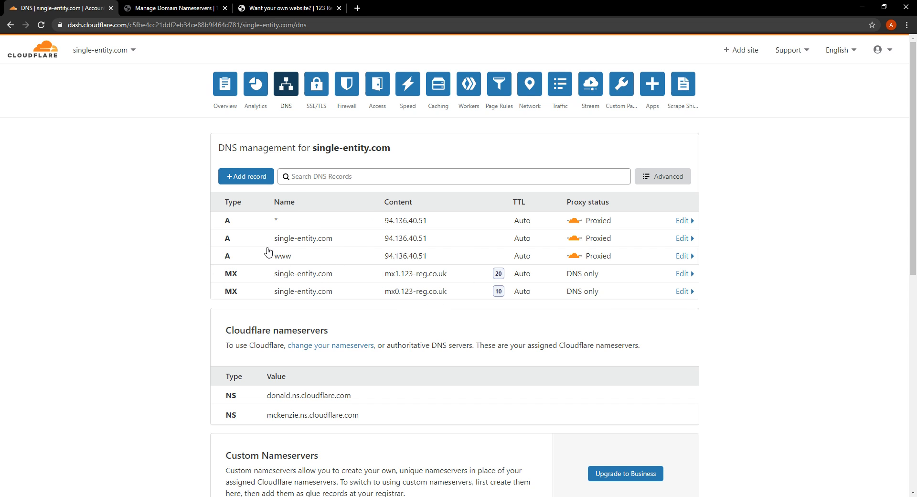
mouse_move(408, 267)
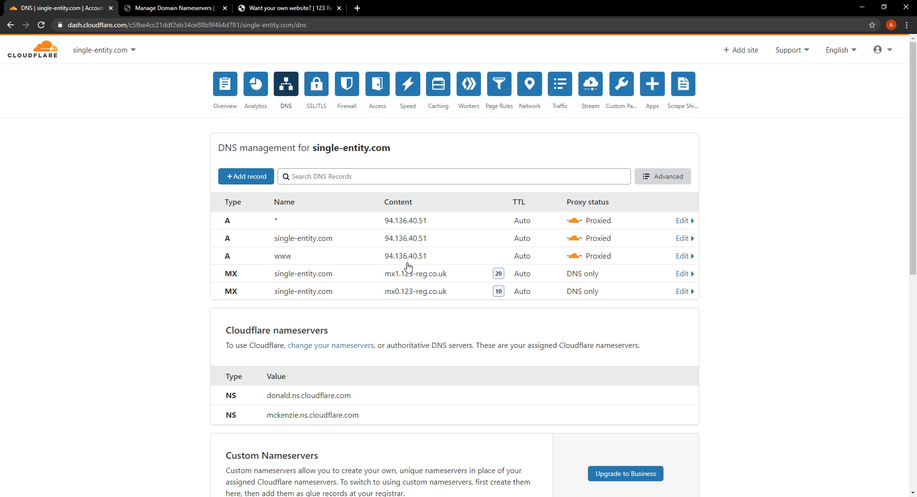
mouse_move(326, 296)
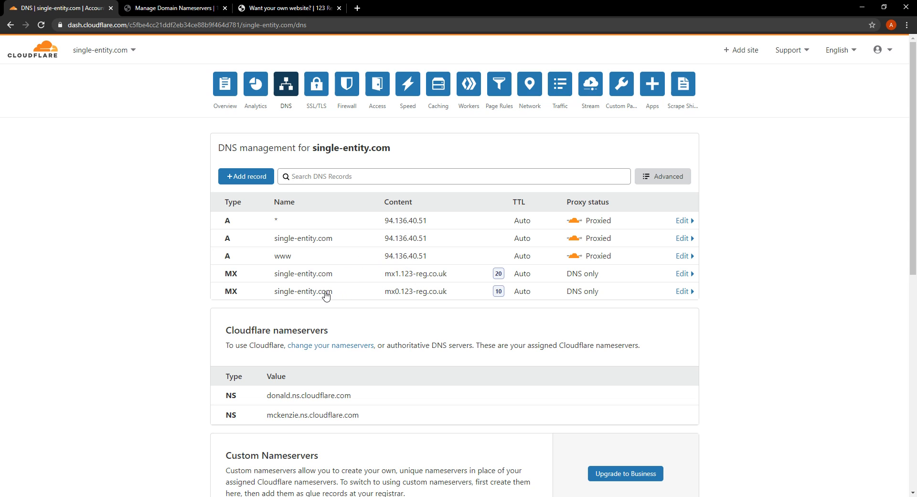
mouse_move(367, 285)
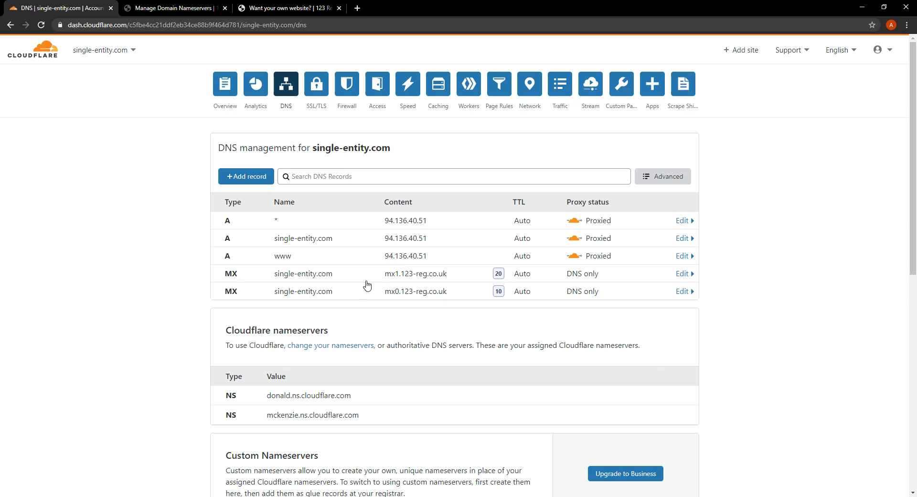
mouse_move(410, 276)
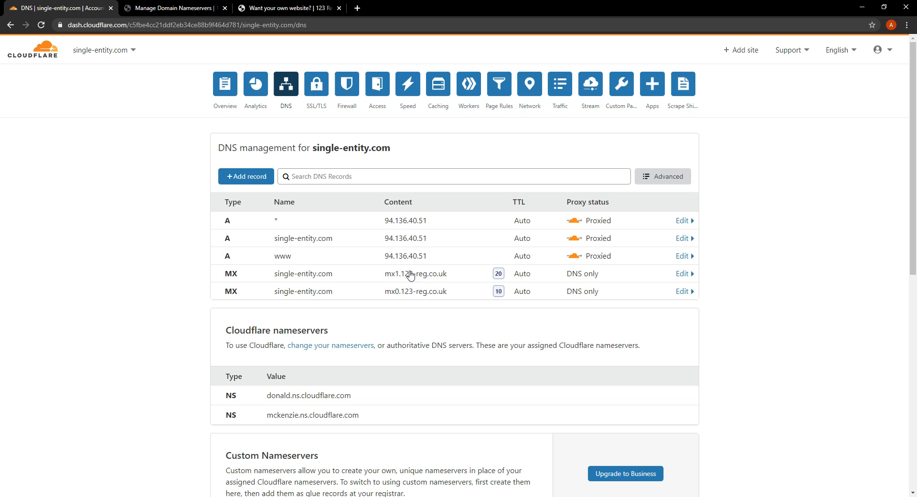
mouse_move(670, 286)
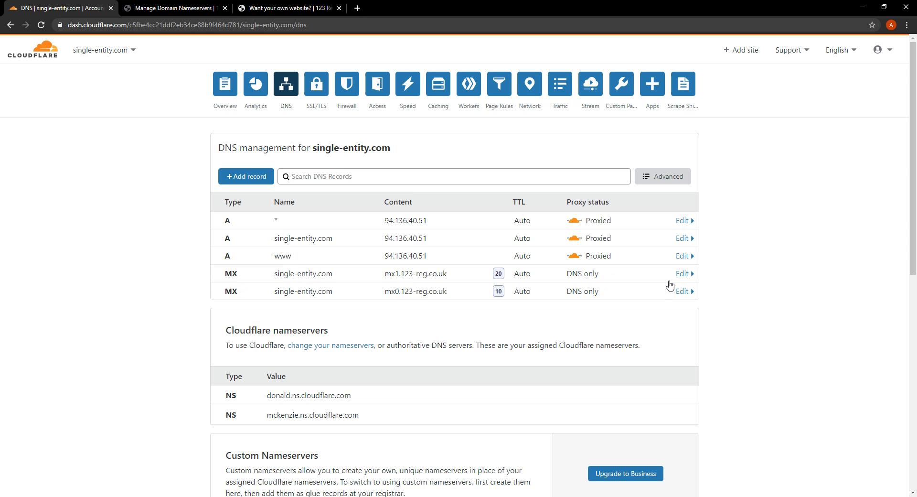
mouse_move(399, 276)
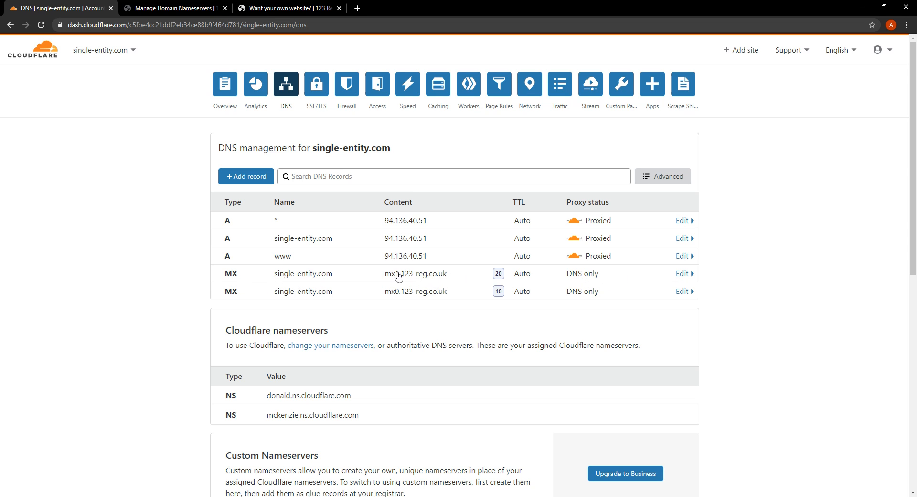
mouse_move(464, 288)
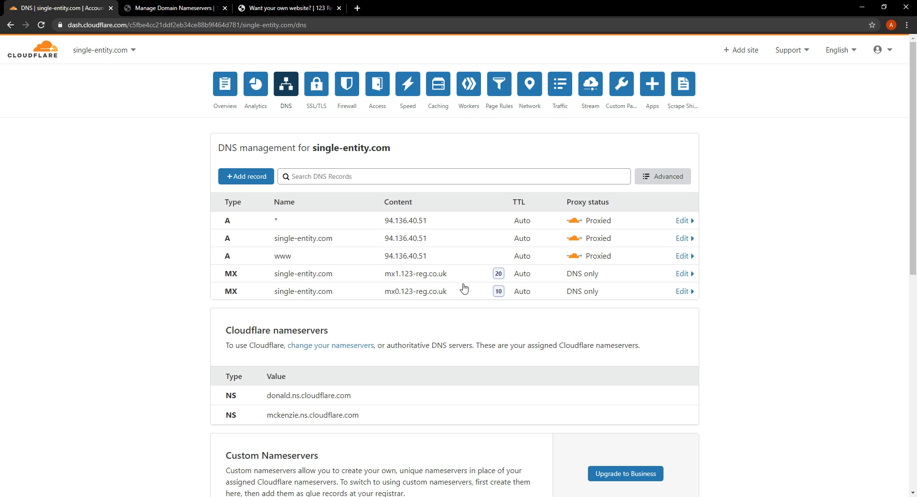
mouse_move(457, 282)
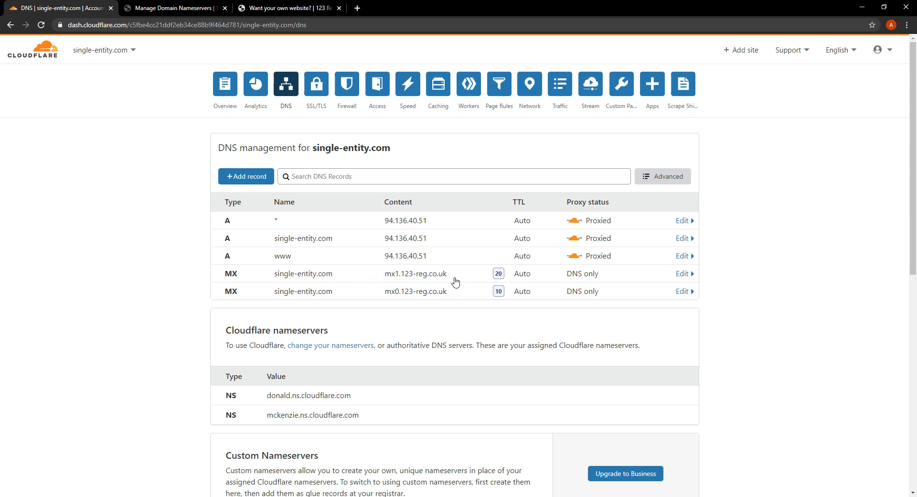
mouse_move(453, 286)
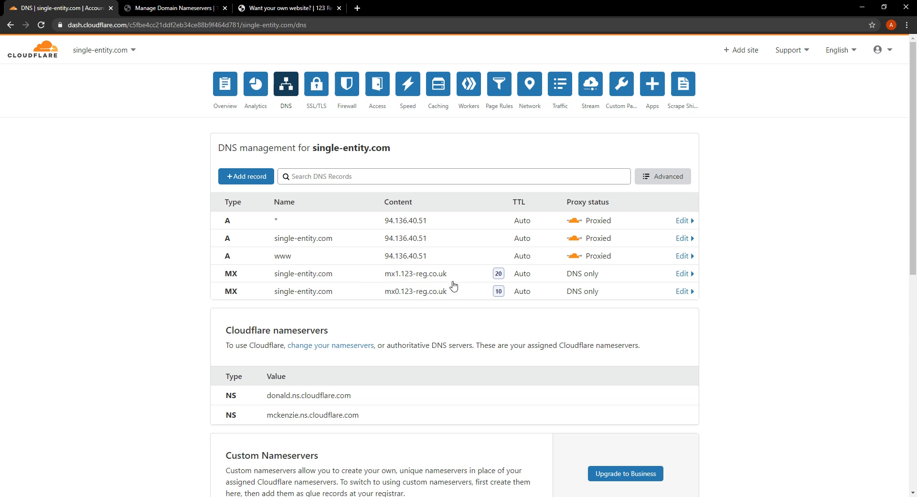
mouse_move(446, 271)
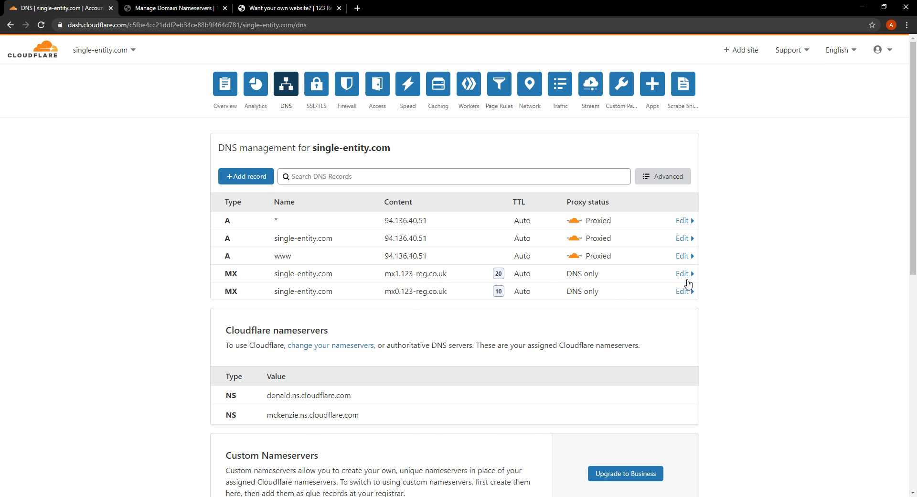
- Delete the mx1.123-reg.co.uk and mx0.123-reg.co.uk MX records
left_click(682, 274)
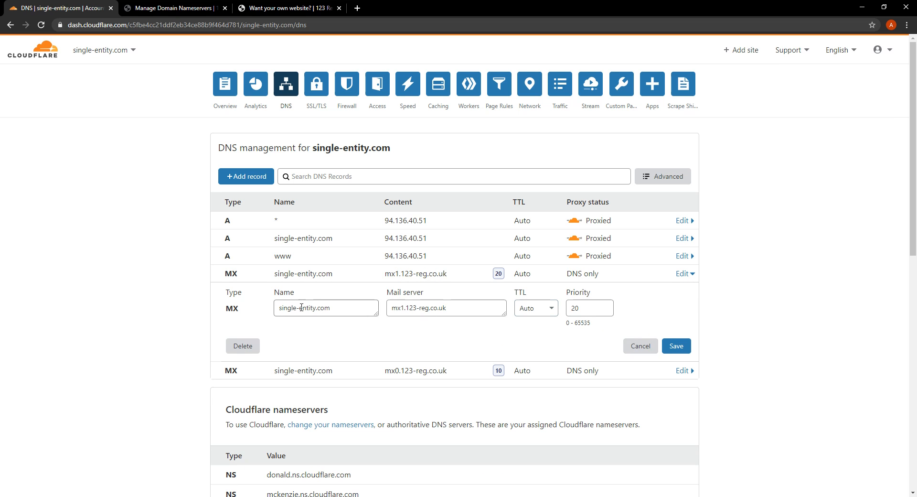
left_click(243, 346)
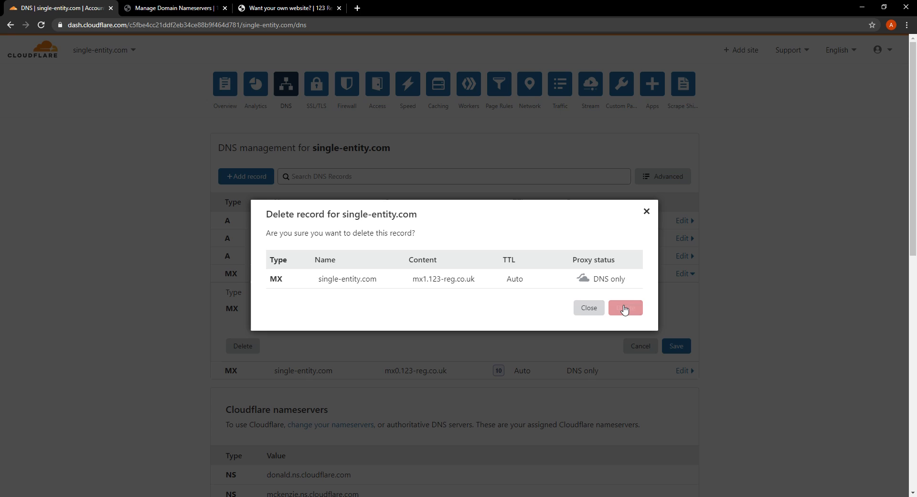
left_click(625, 308)
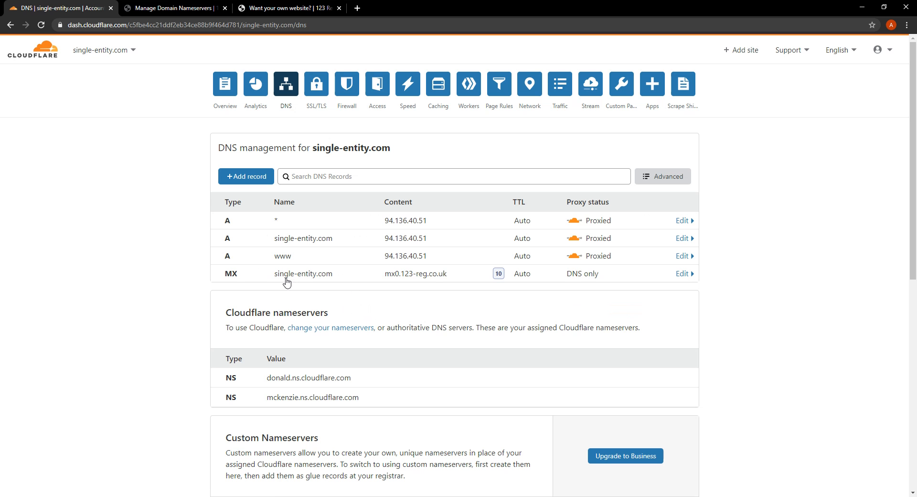
left_click(681, 273)
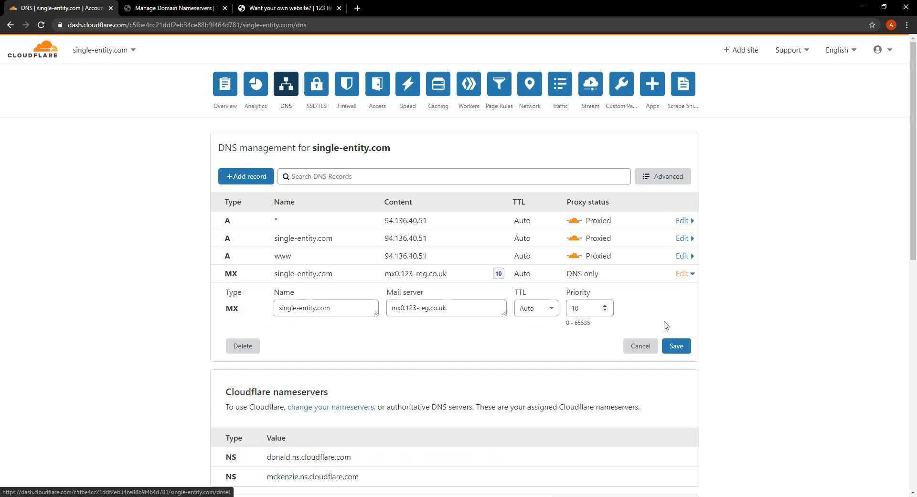
left_click(243, 346)
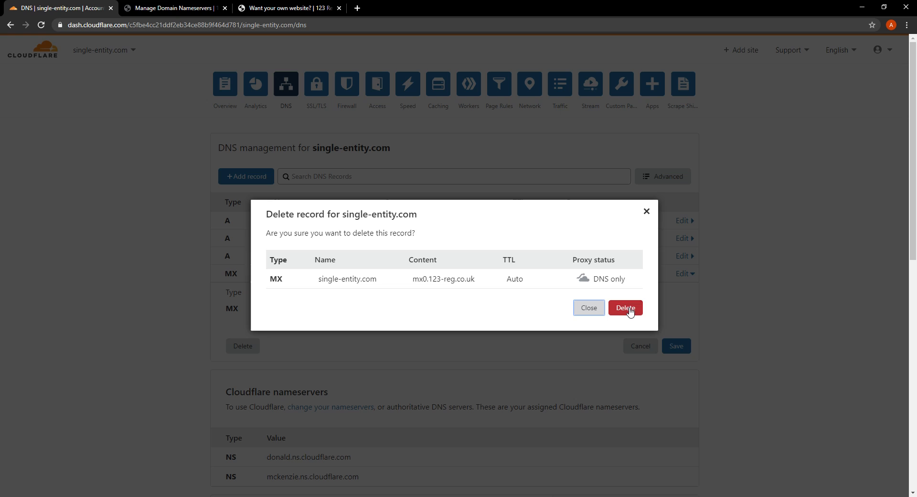
left_click(625, 308)
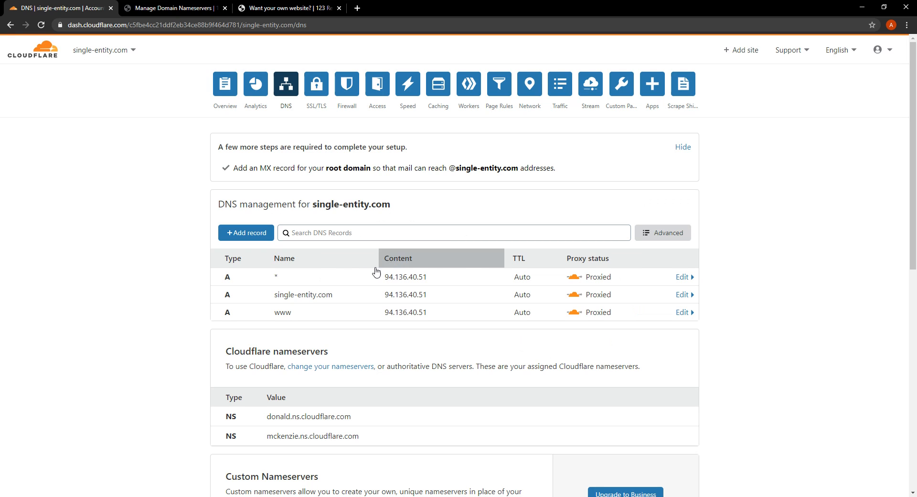
mouse_move(233, 286)
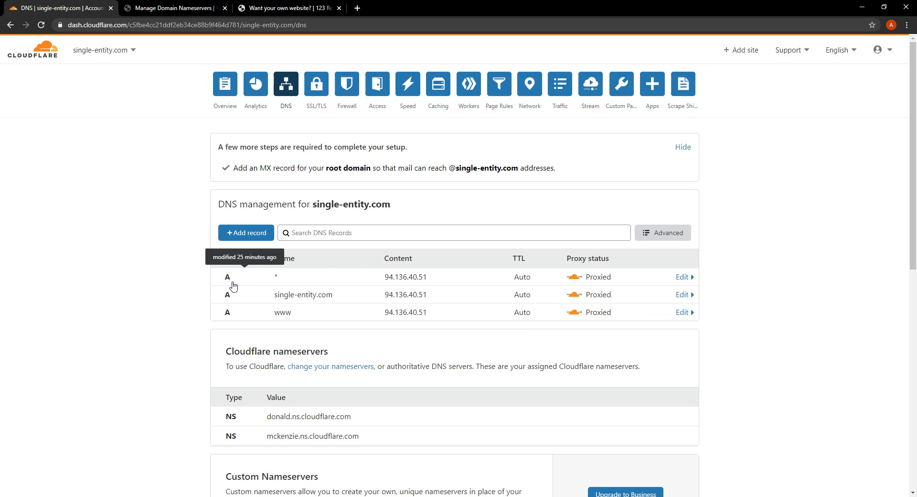
- Delete the wildcard (*) A record and confirm the deletion
left_click(682, 277)
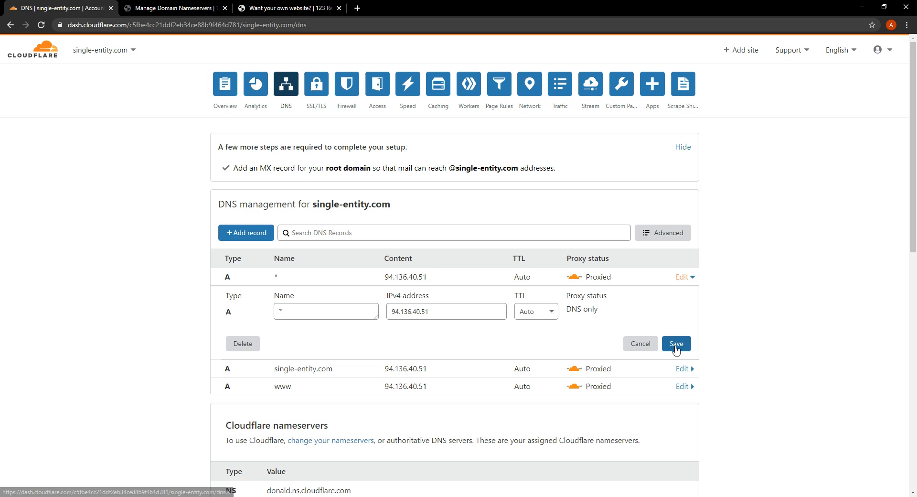
left_click(242, 343)
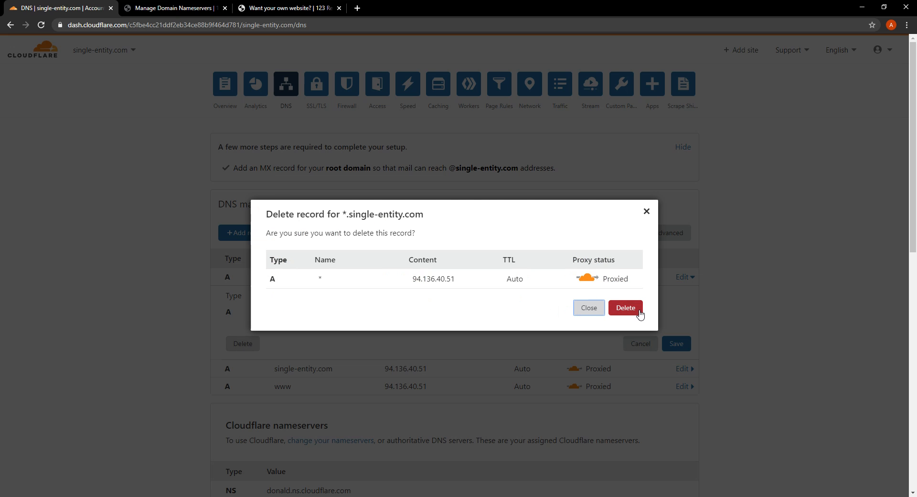
left_click(625, 307)
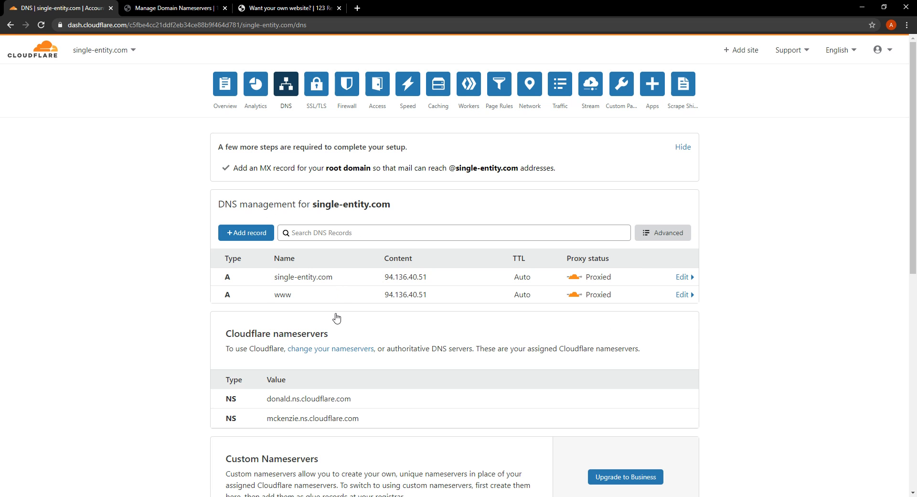
mouse_move(269, 295)
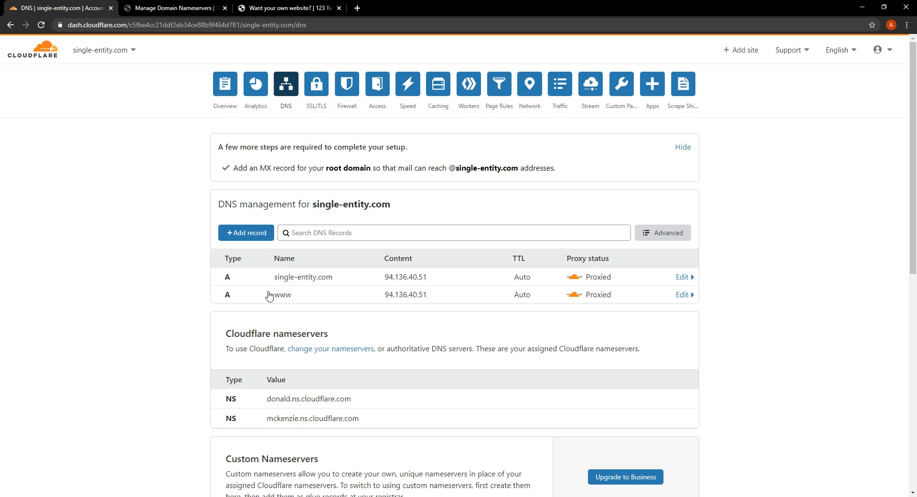
mouse_move(350, 177)
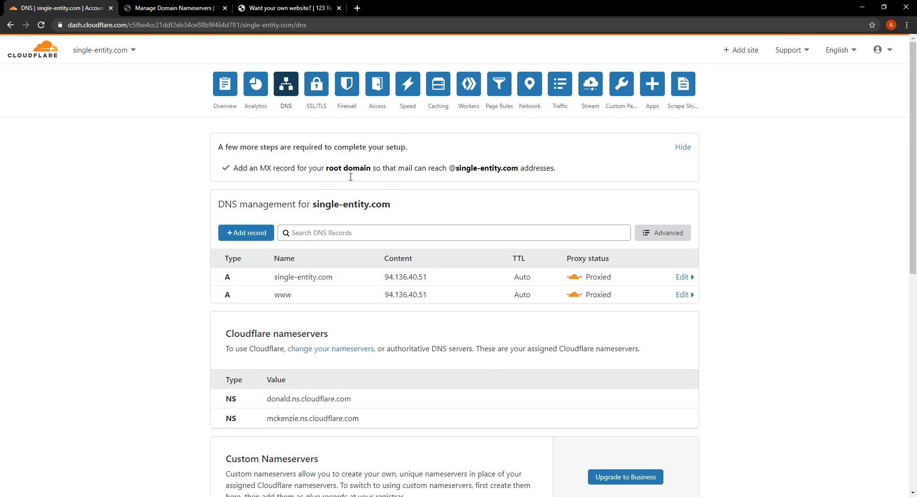
mouse_move(302, 297)
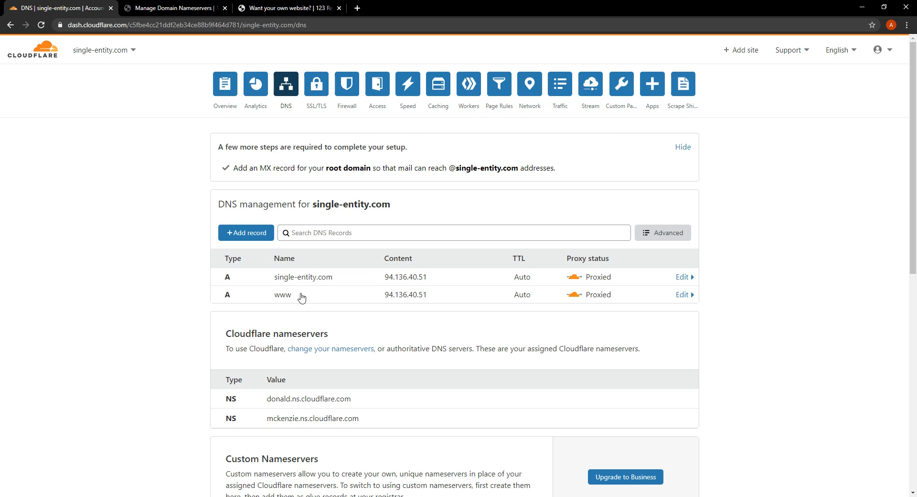
mouse_move(299, 294)
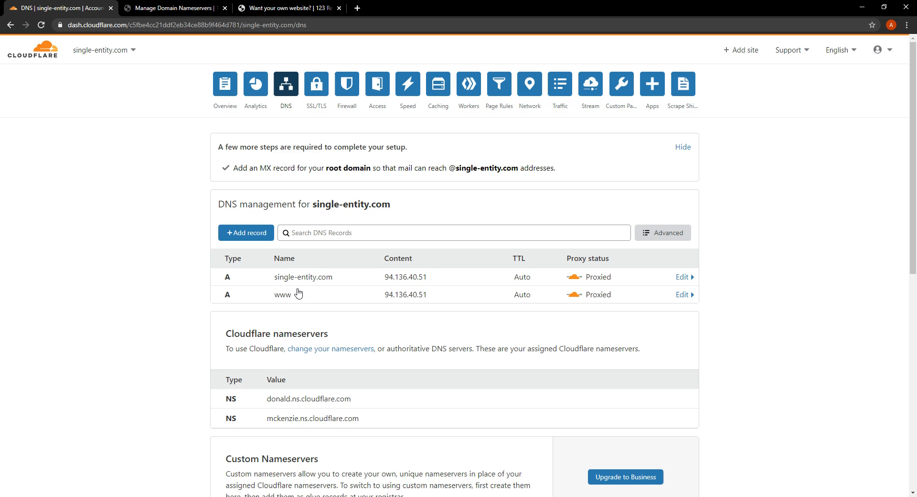
mouse_move(229, 277)
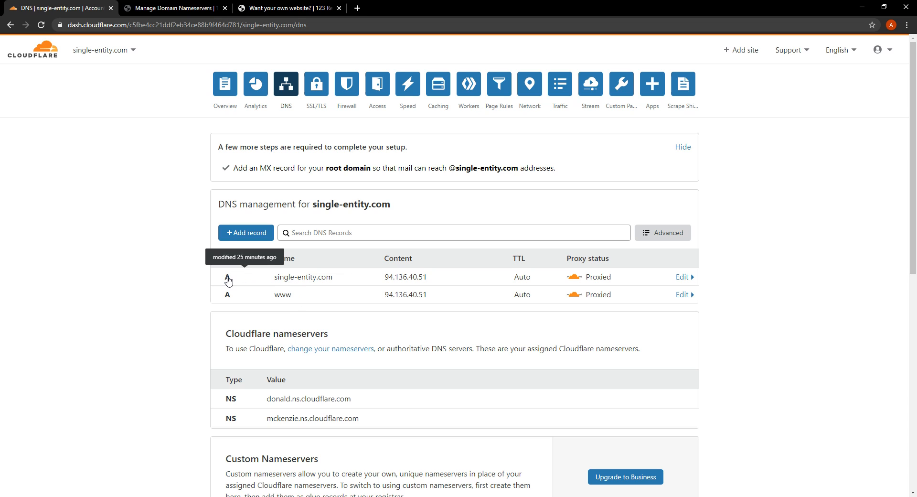
mouse_move(401, 288)
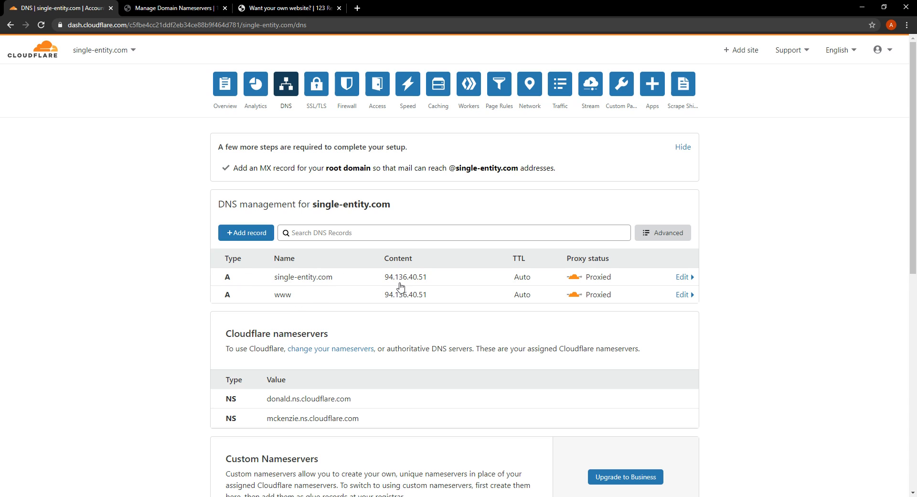
mouse_move(285, 282)
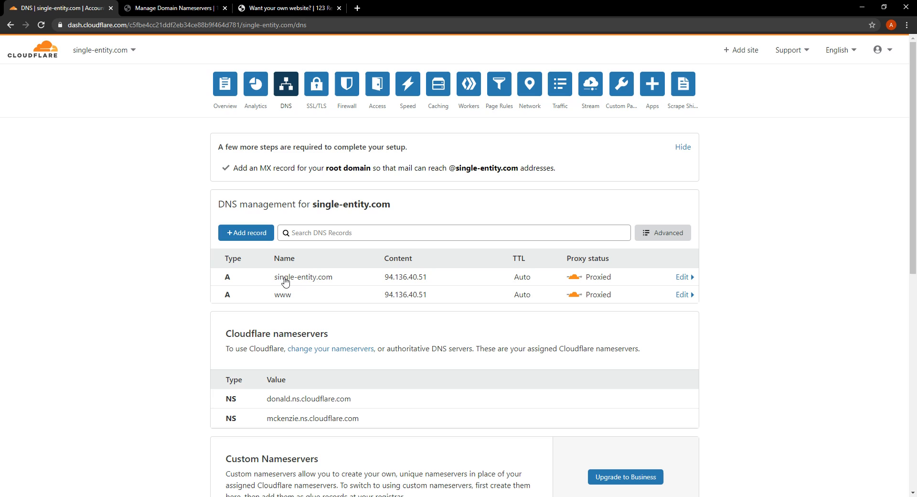
mouse_move(288, 301)
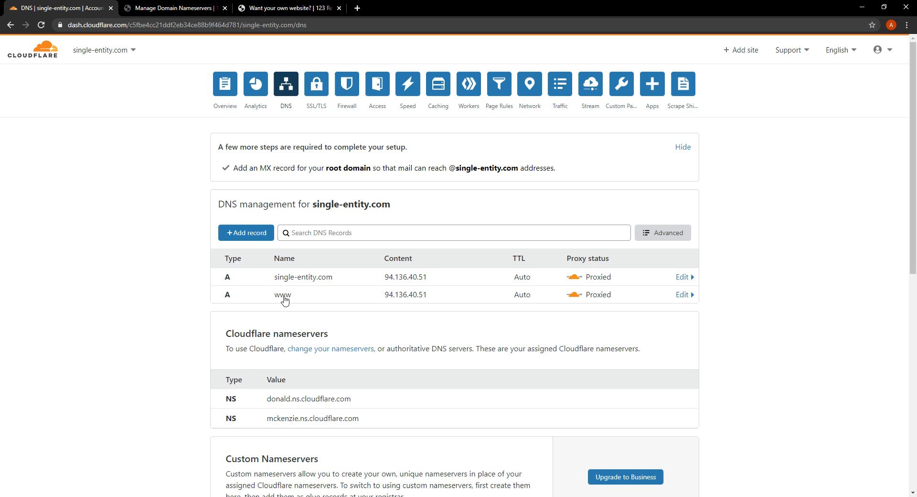
mouse_move(291, 300)
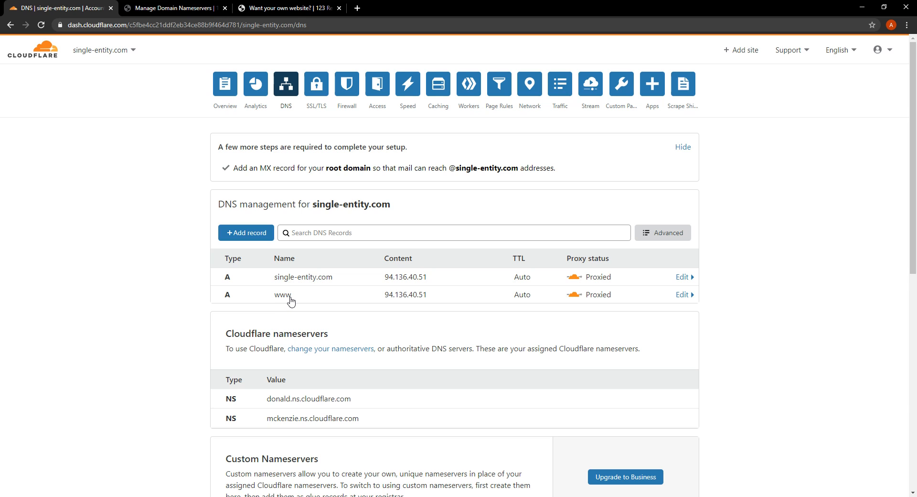
mouse_move(291, 285)
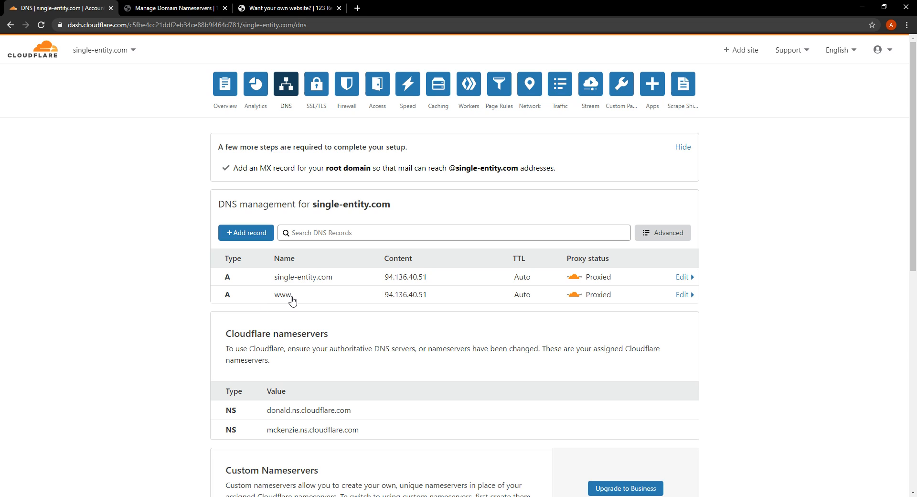
mouse_move(273, 287)
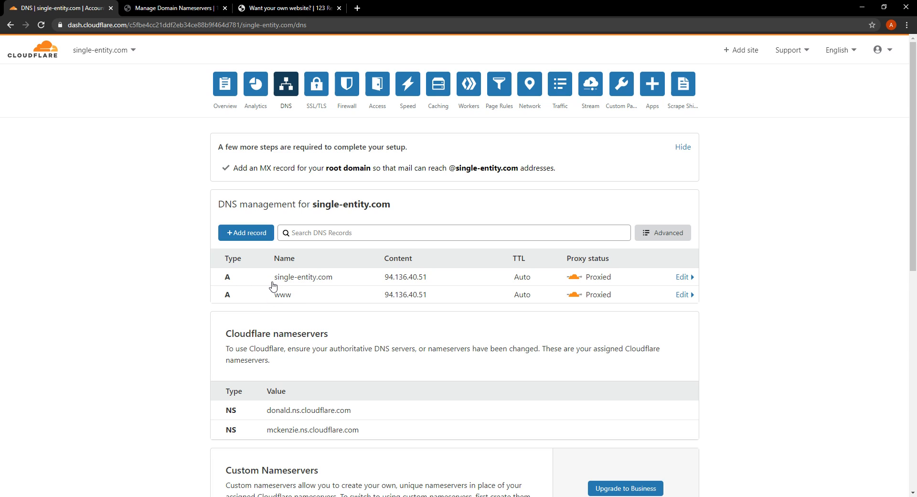
mouse_move(315, 281)
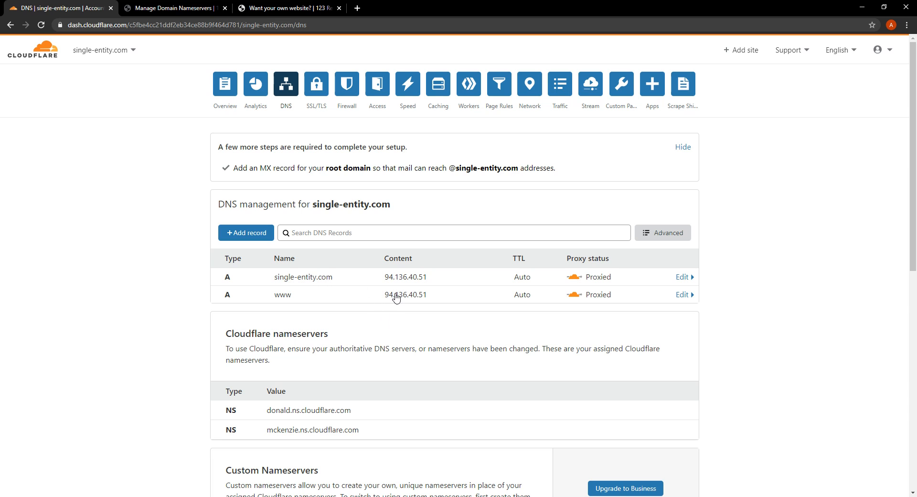
mouse_move(274, 286)
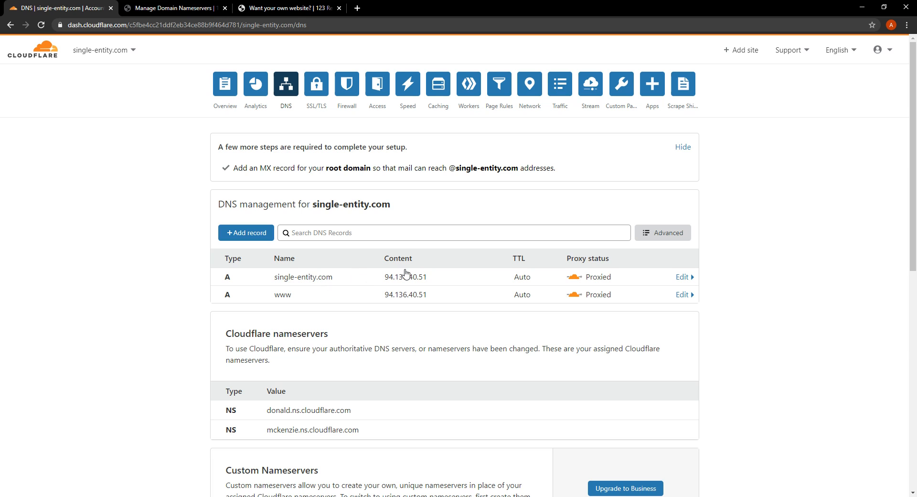
mouse_move(402, 300)
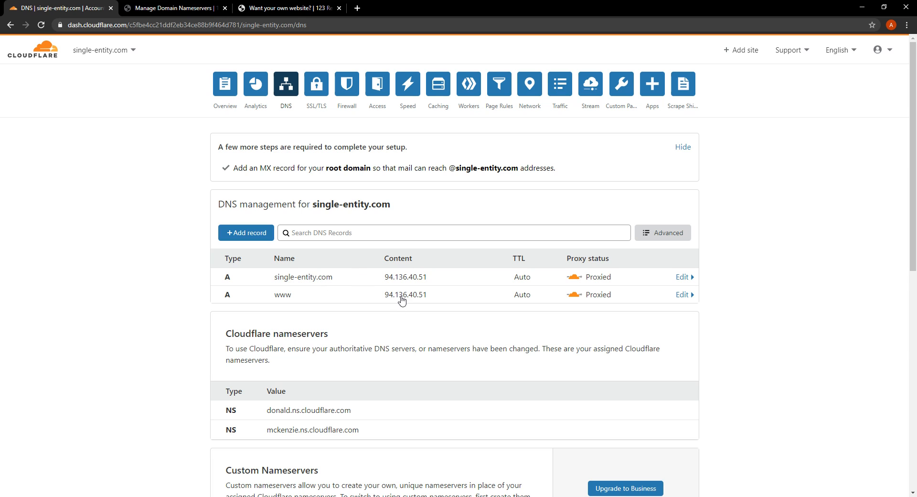
mouse_move(386, 302)
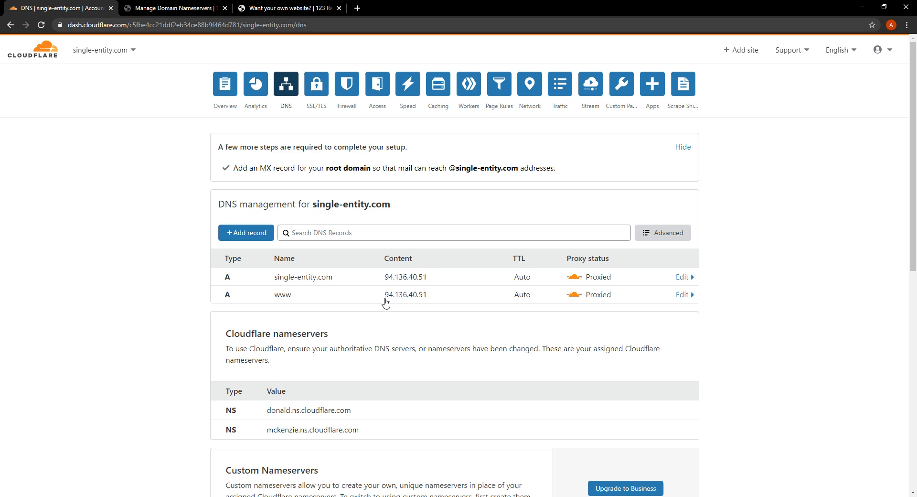
mouse_move(428, 301)
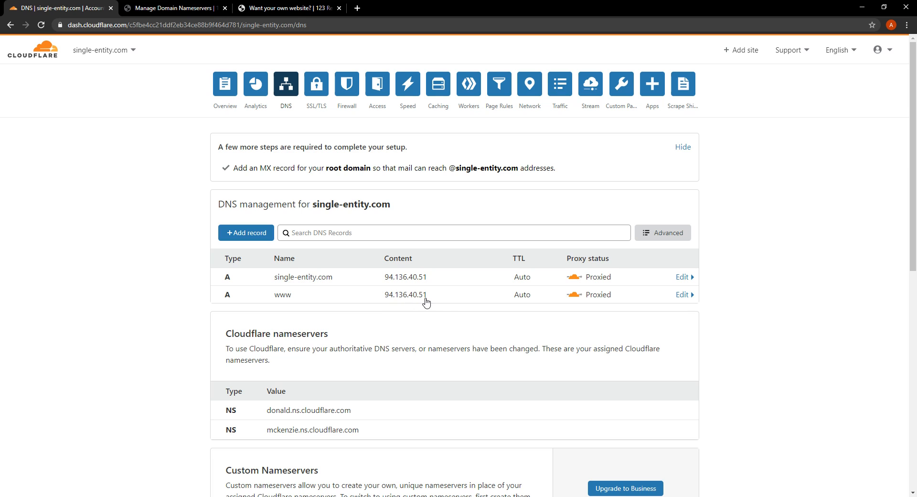
mouse_move(281, 284)
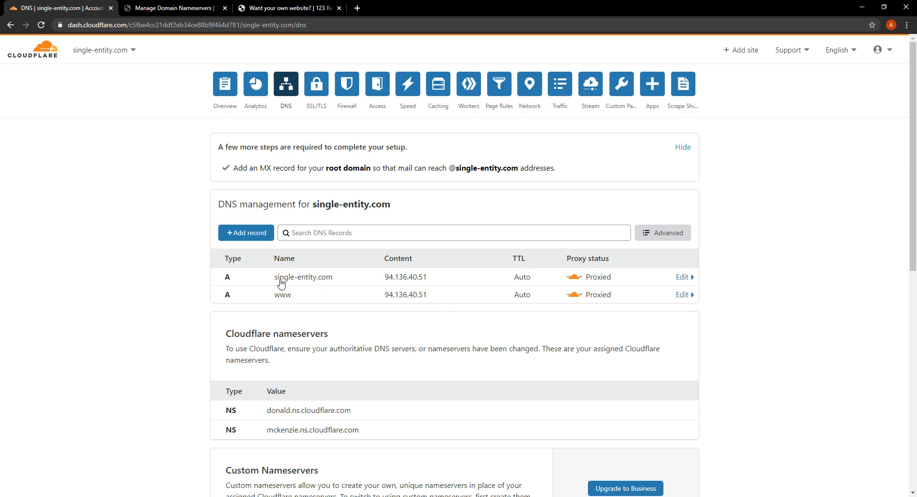
mouse_move(391, 276)
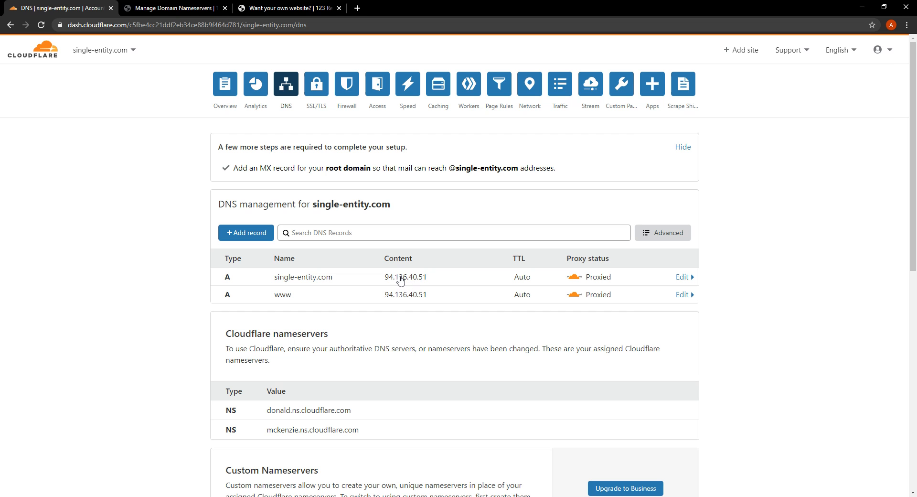
mouse_move(397, 236)
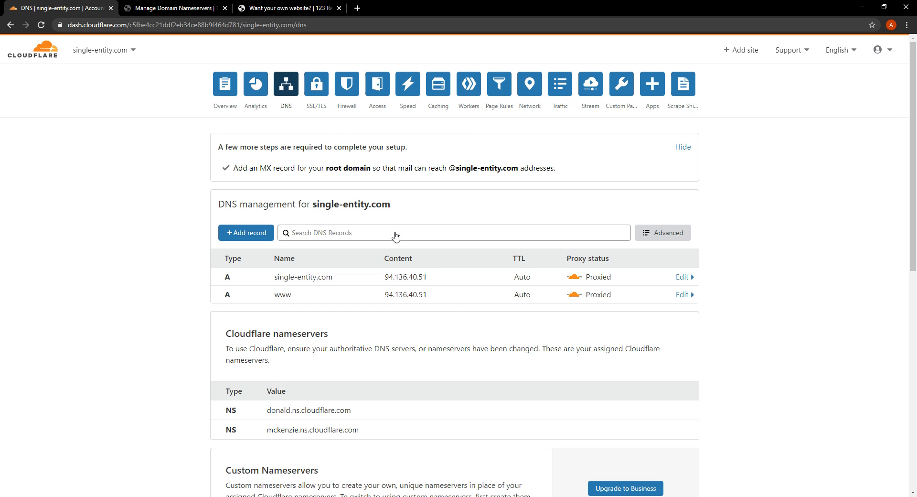
- Switch to the single-entity.com tab showing 123 Reg's placeholder page
left_click(286, 8)
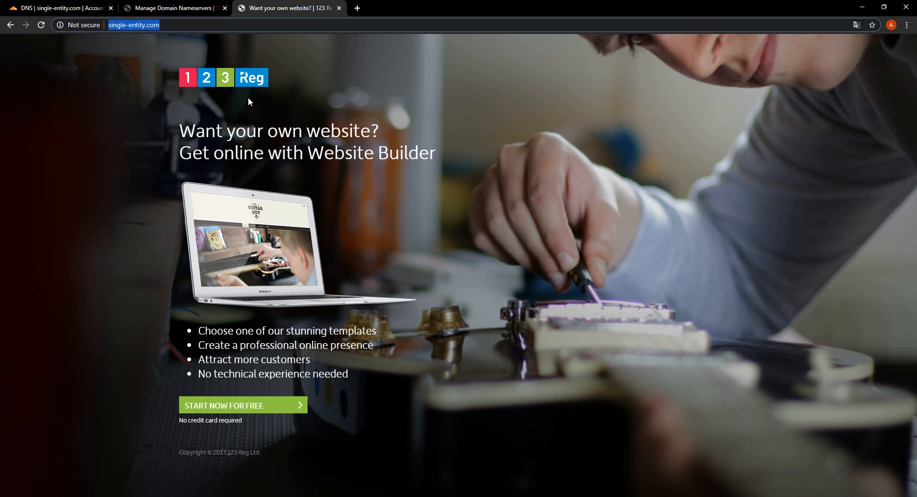
mouse_move(416, 205)
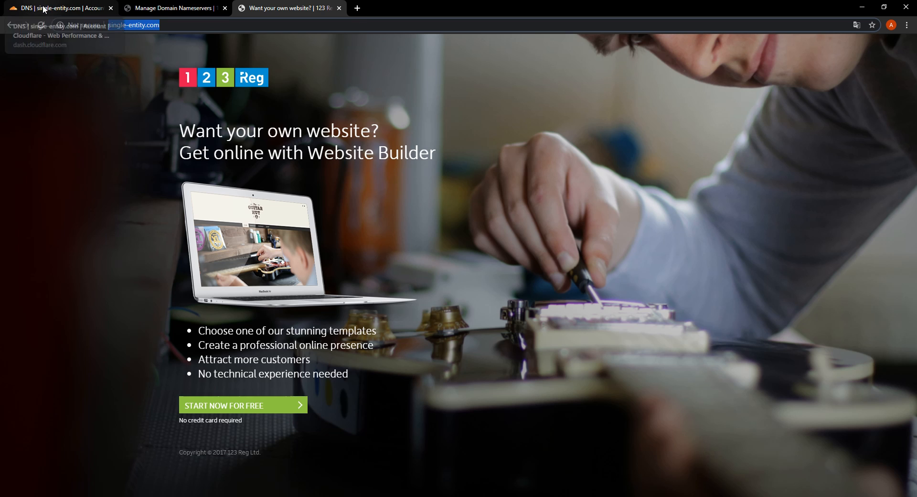
- Switch back to the Cloudflare DNS tab for single-entity.com
left_click(58, 8)
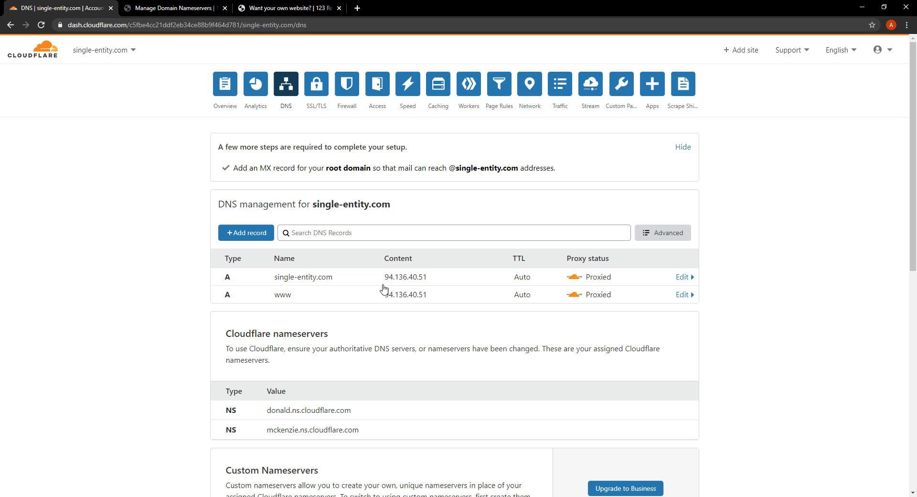
- Change the root and www A records from 94.136.40.51 to 81.174.156.87
left_click(682, 276)
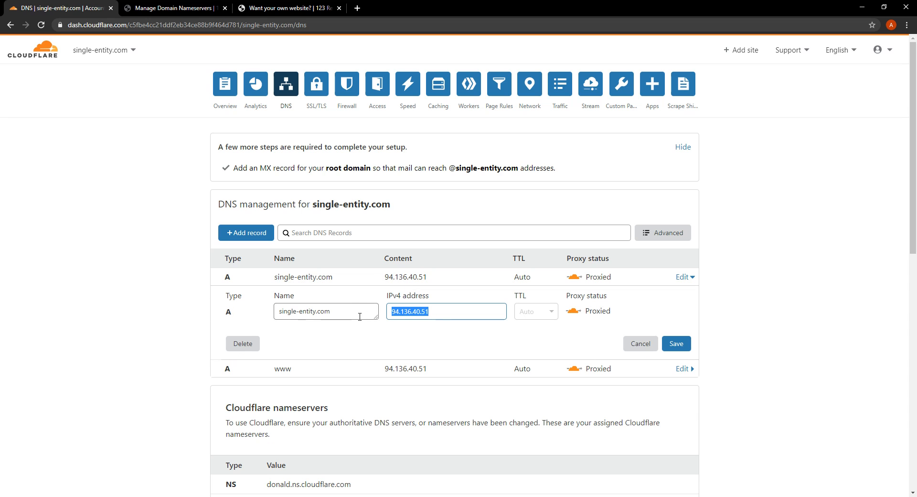
type("81.174.156.87")
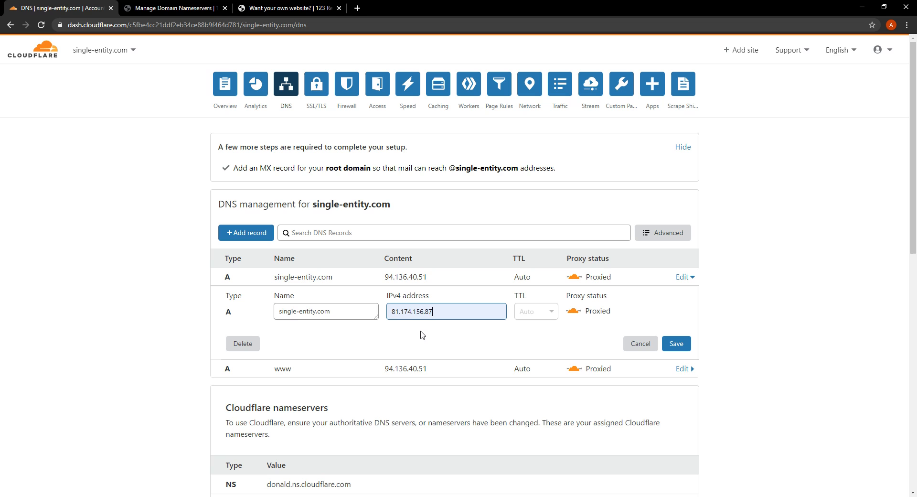
left_click(682, 369)
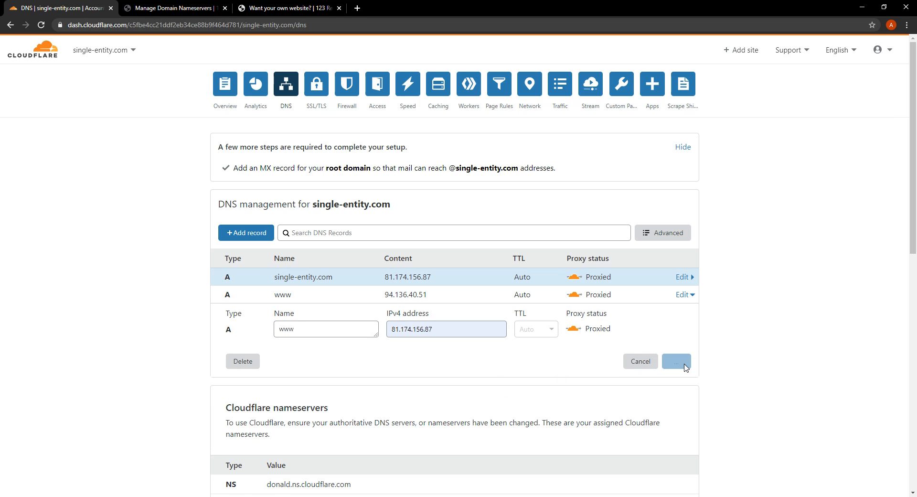
left_click(677, 361)
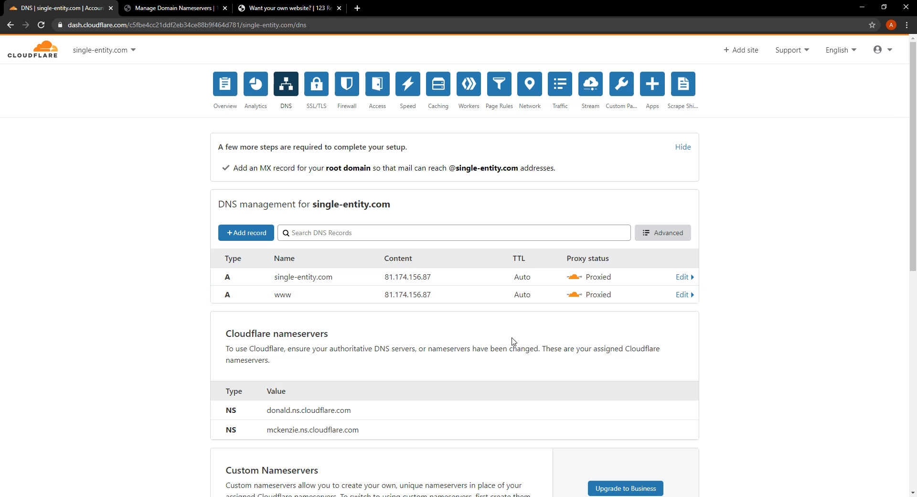
mouse_move(435, 297)
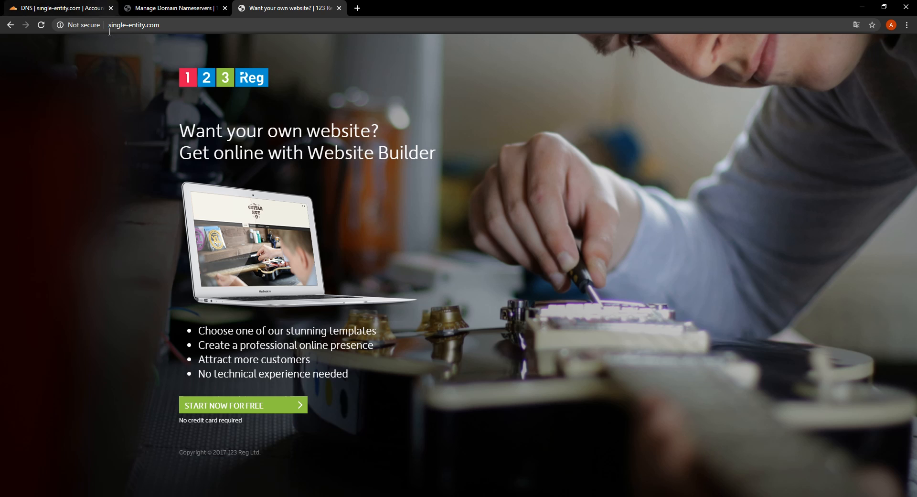
mouse_move(223, 222)
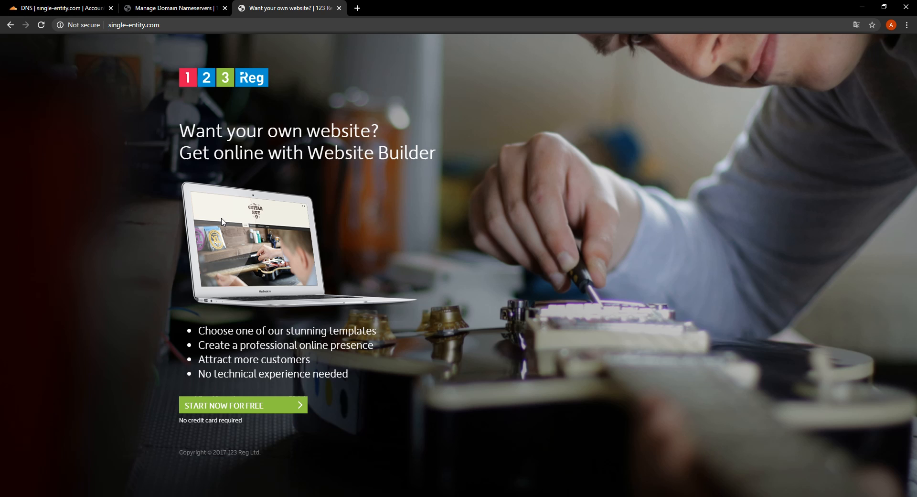
mouse_move(232, 219)
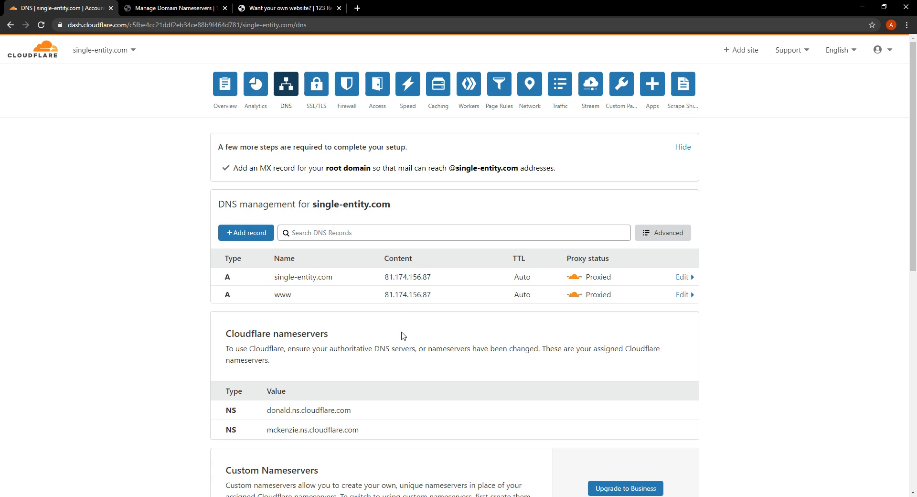
mouse_move(408, 347)
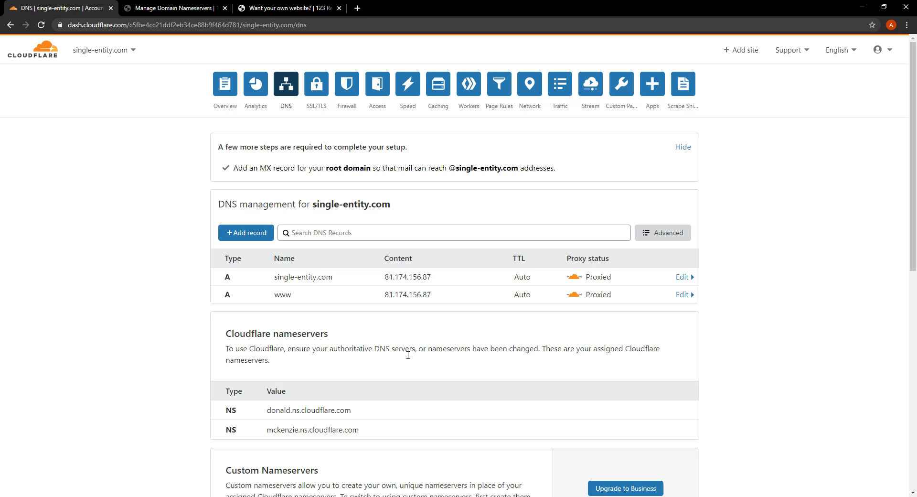
mouse_move(358, 334)
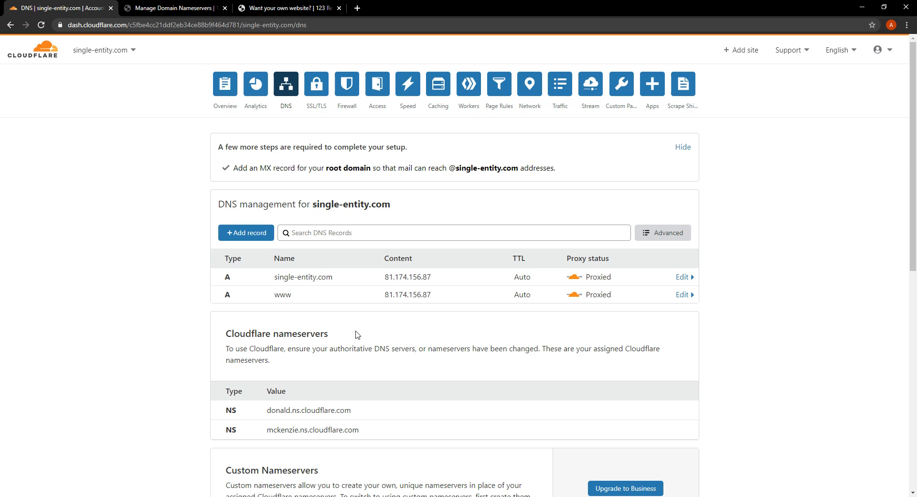
mouse_move(273, 338)
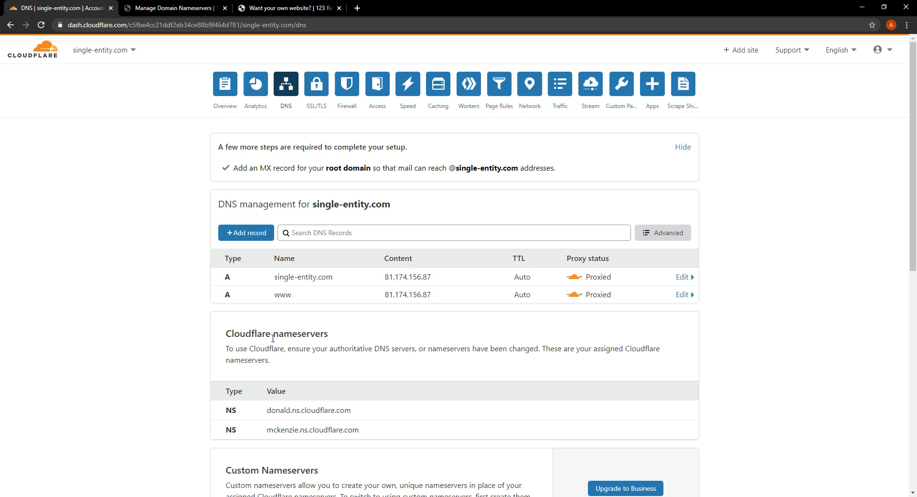